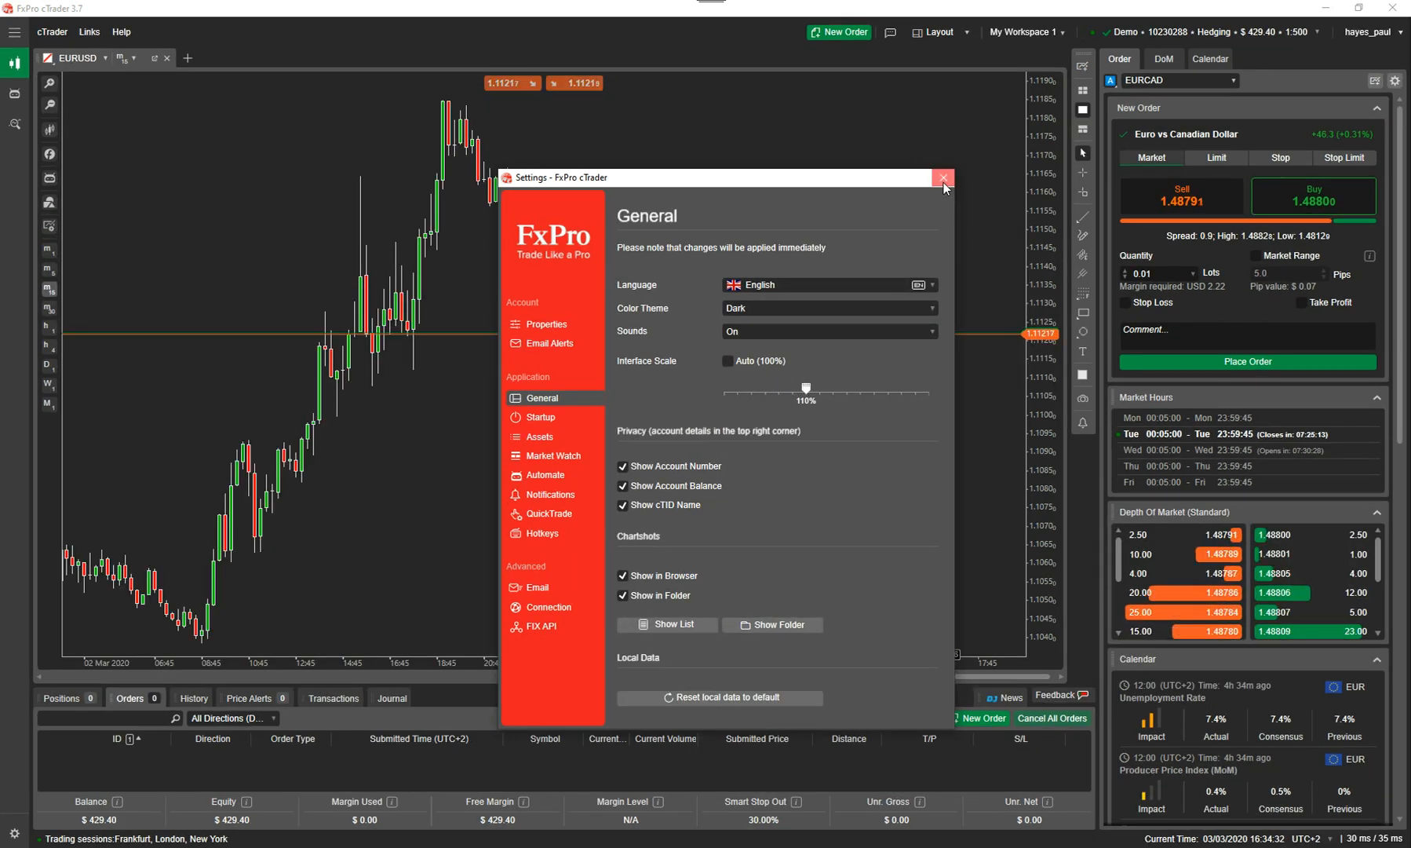
Close the Settings window to return to the EURUSD chart
click(943, 178)
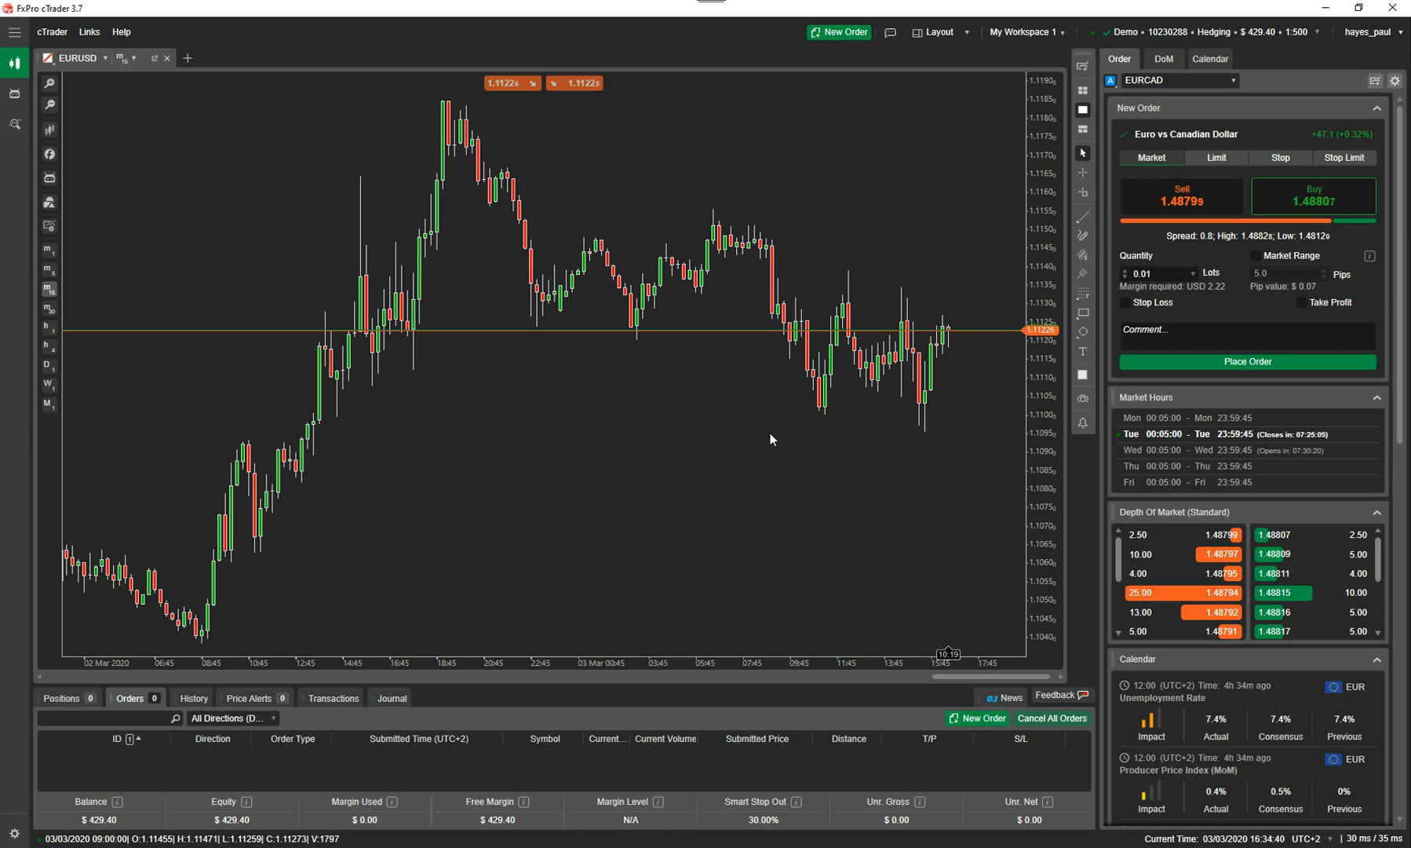
mouse_move(578, 489)
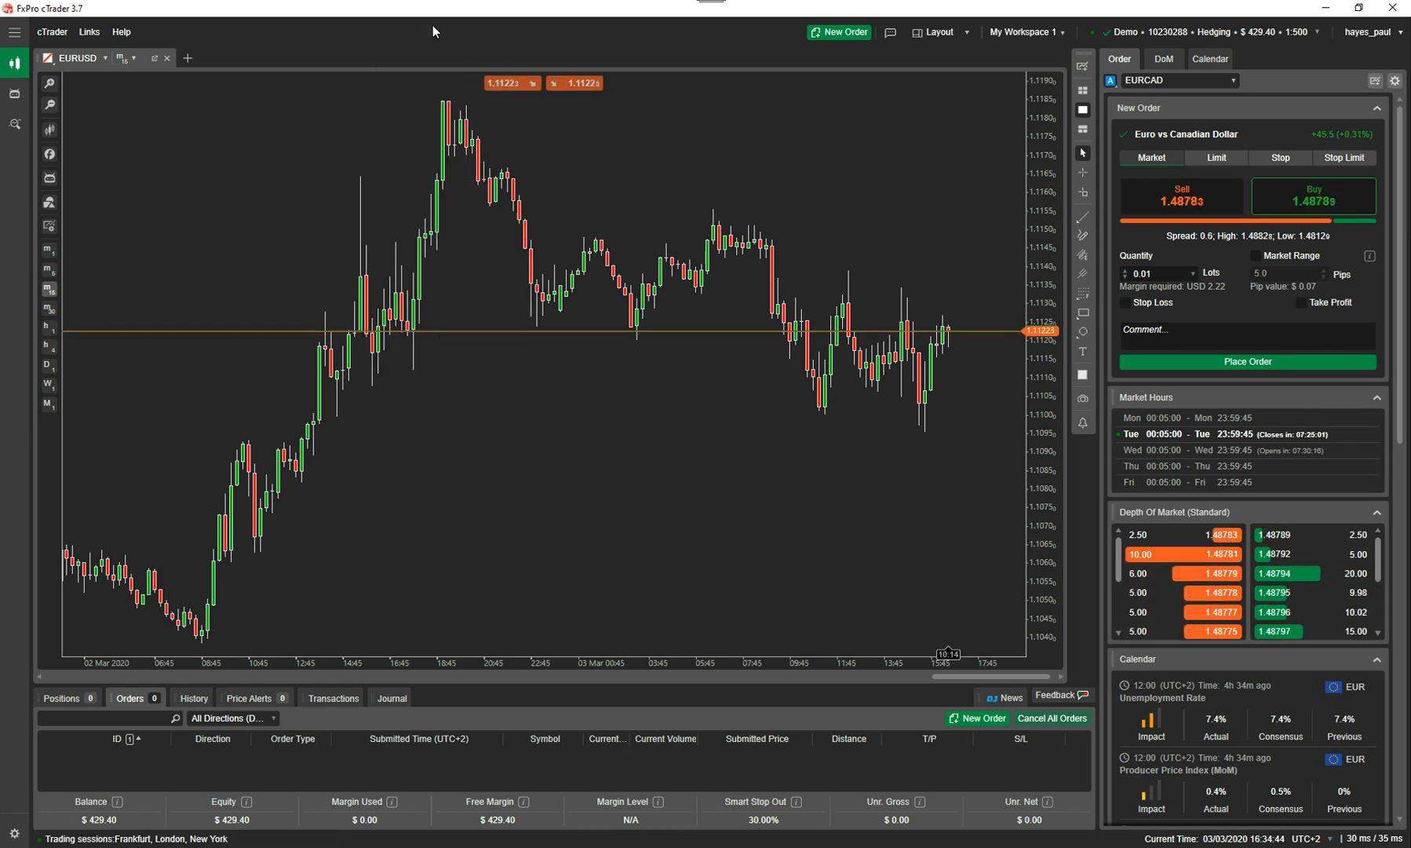
Buy 1.00 lot of EURUSD at market, filled at 1.11225, and confirm the fill
click(843, 32)
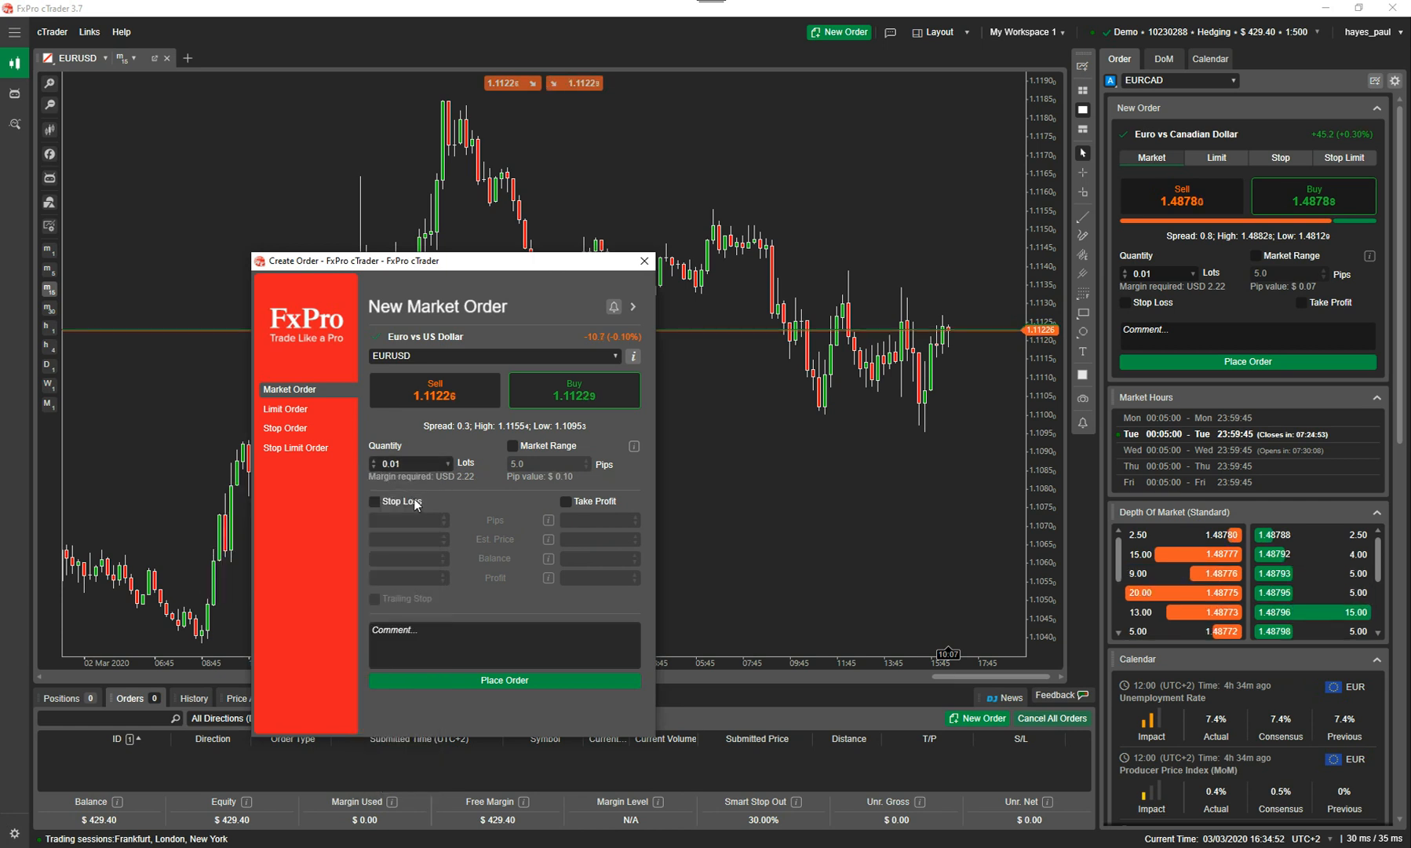
click(448, 463)
text(1)
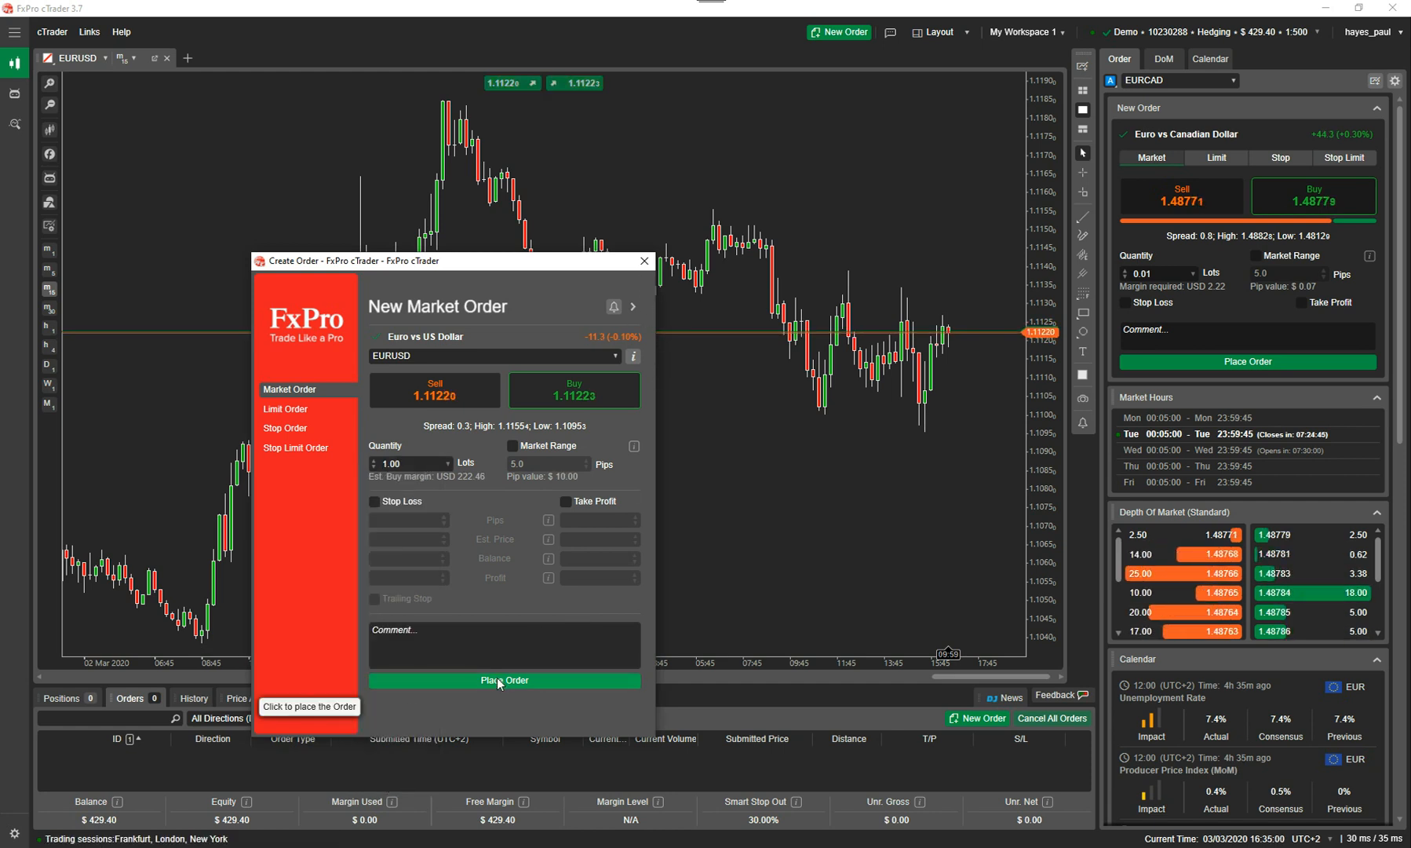
click(504, 679)
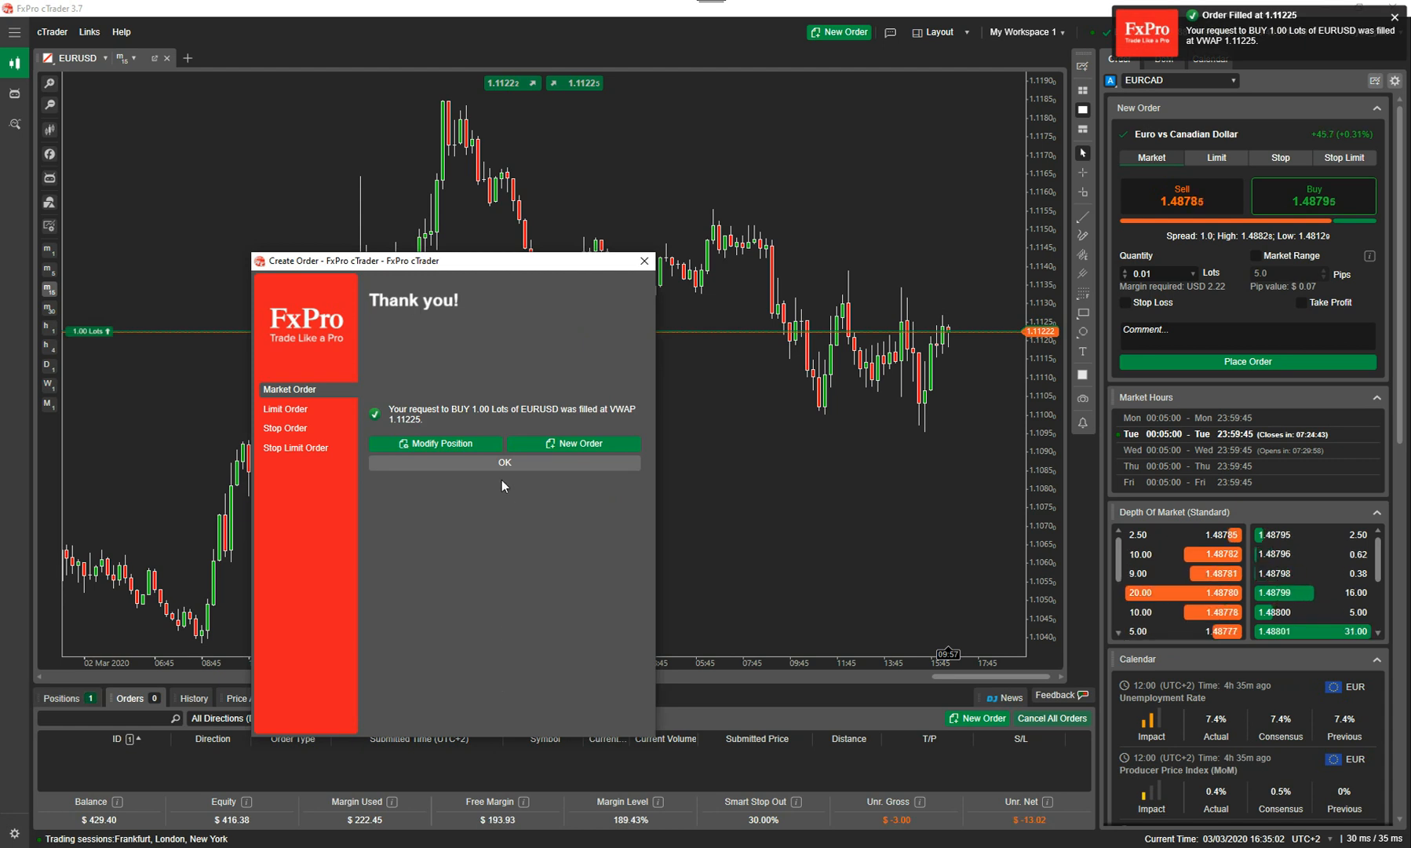
click(502, 463)
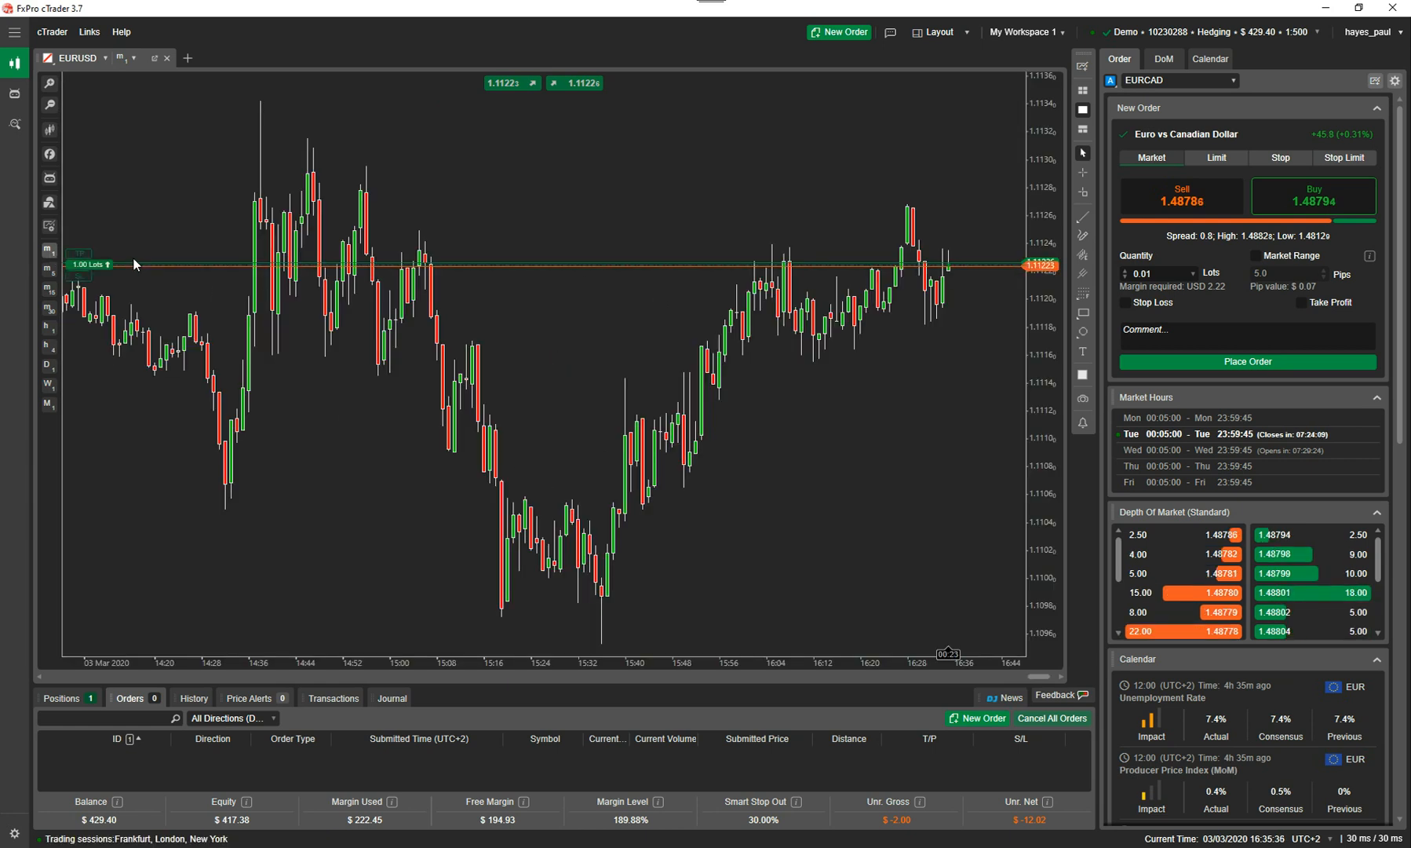
Hide the Ask Price Line via the chart's Viewing Options
right_click(711, 441)
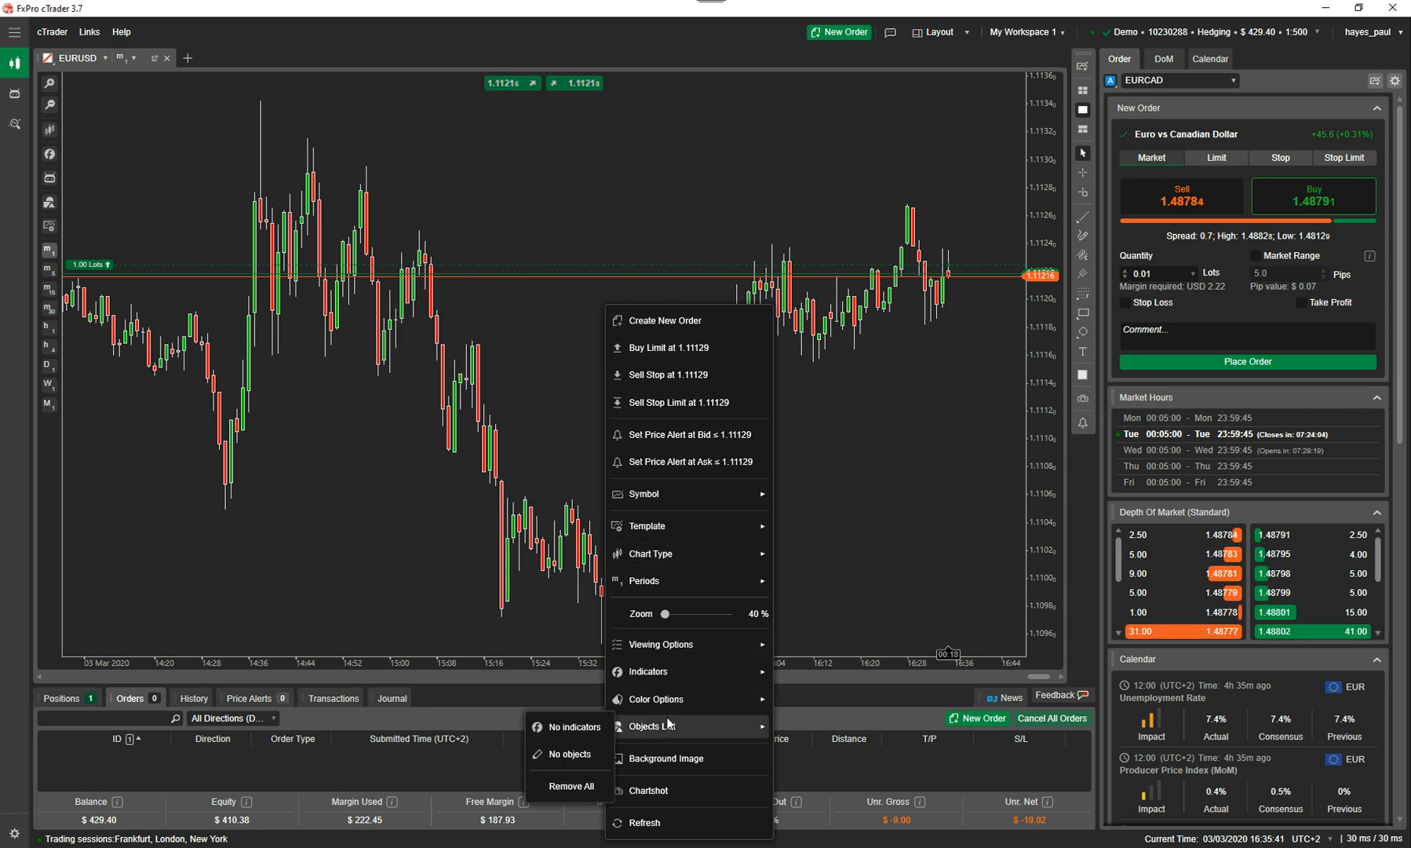
mouse_move(661, 643)
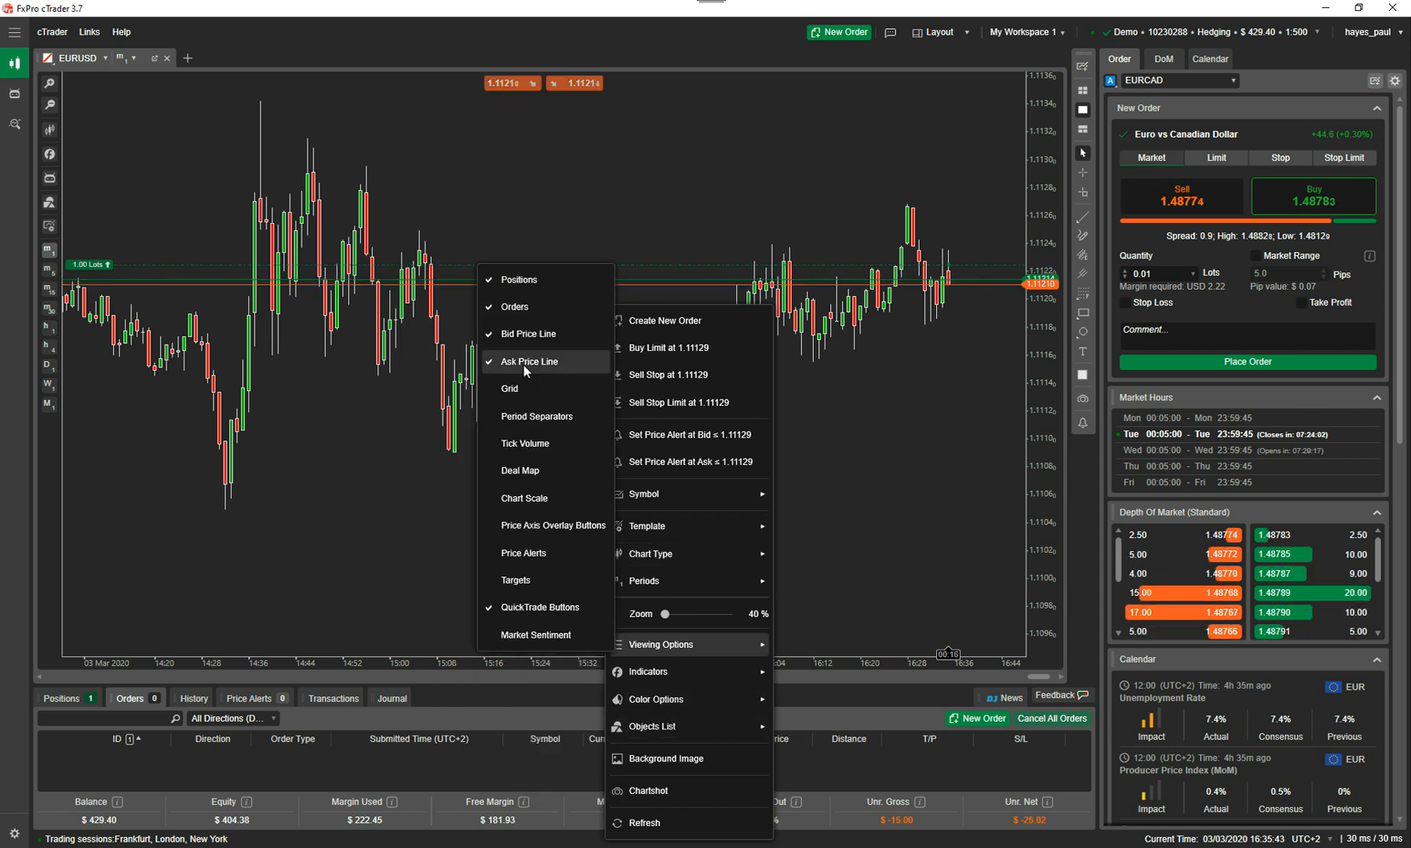
click(265, 384)
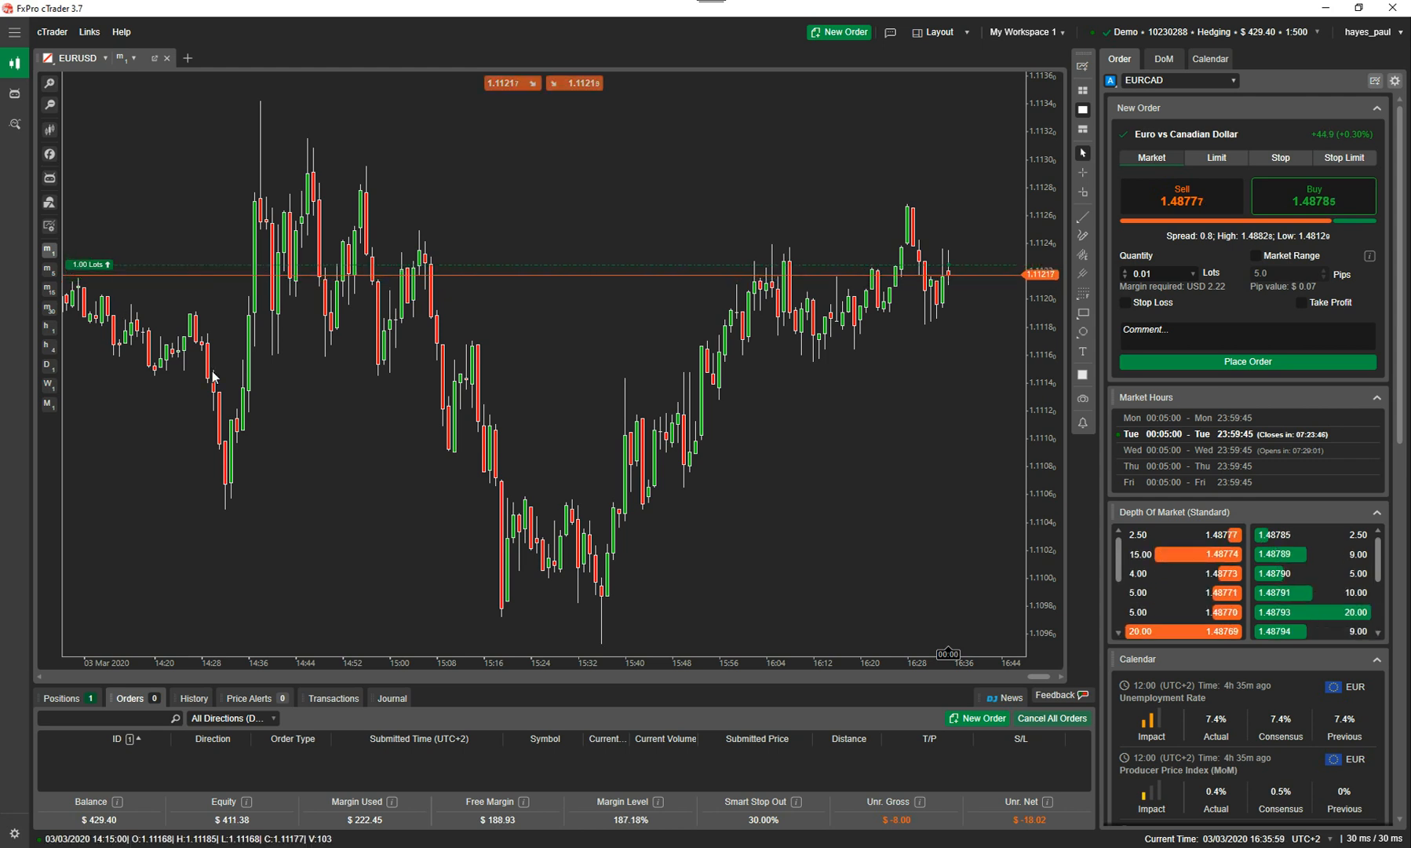
click(60, 697)
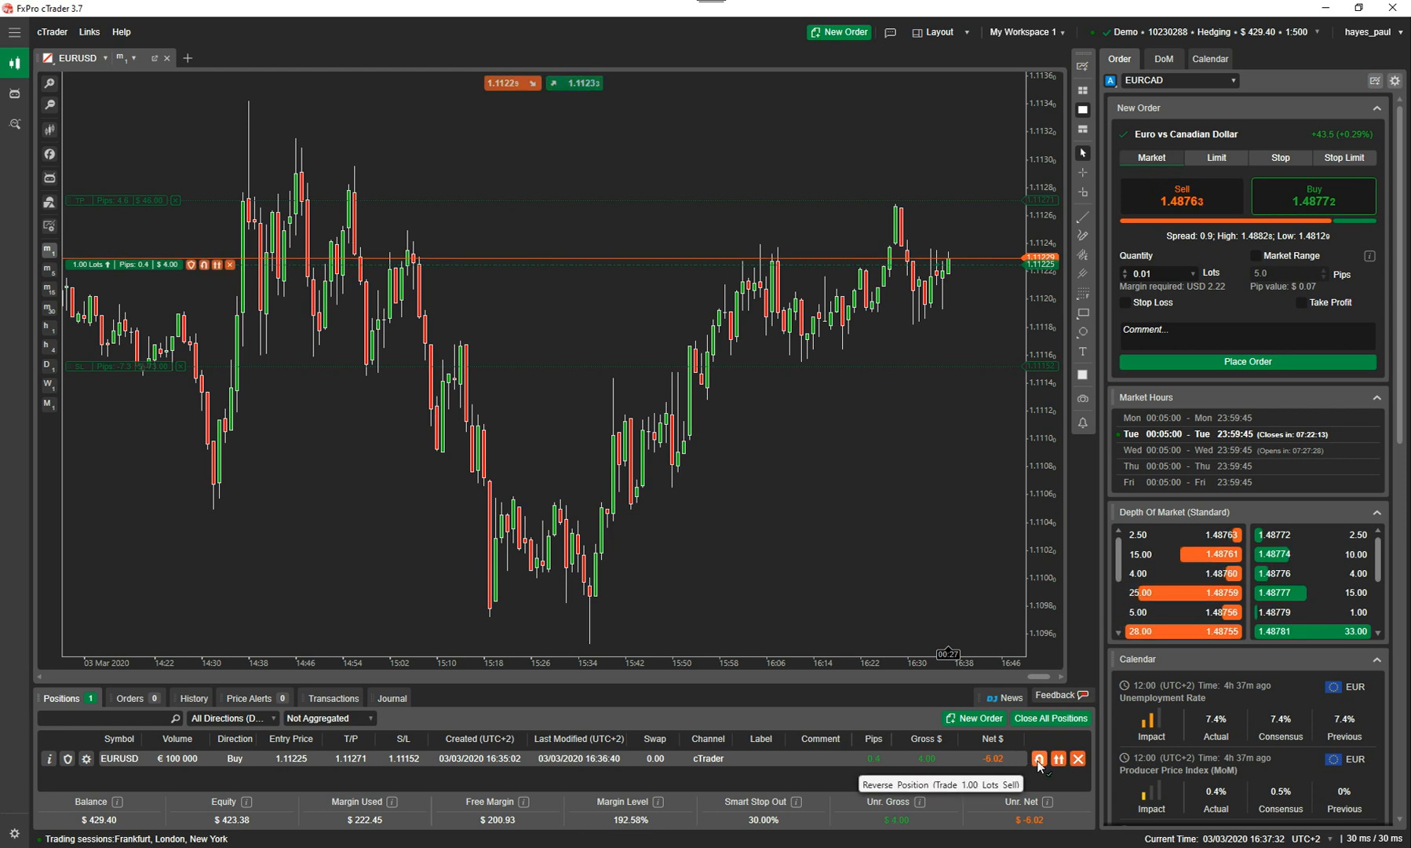
mouse_move(1058, 758)
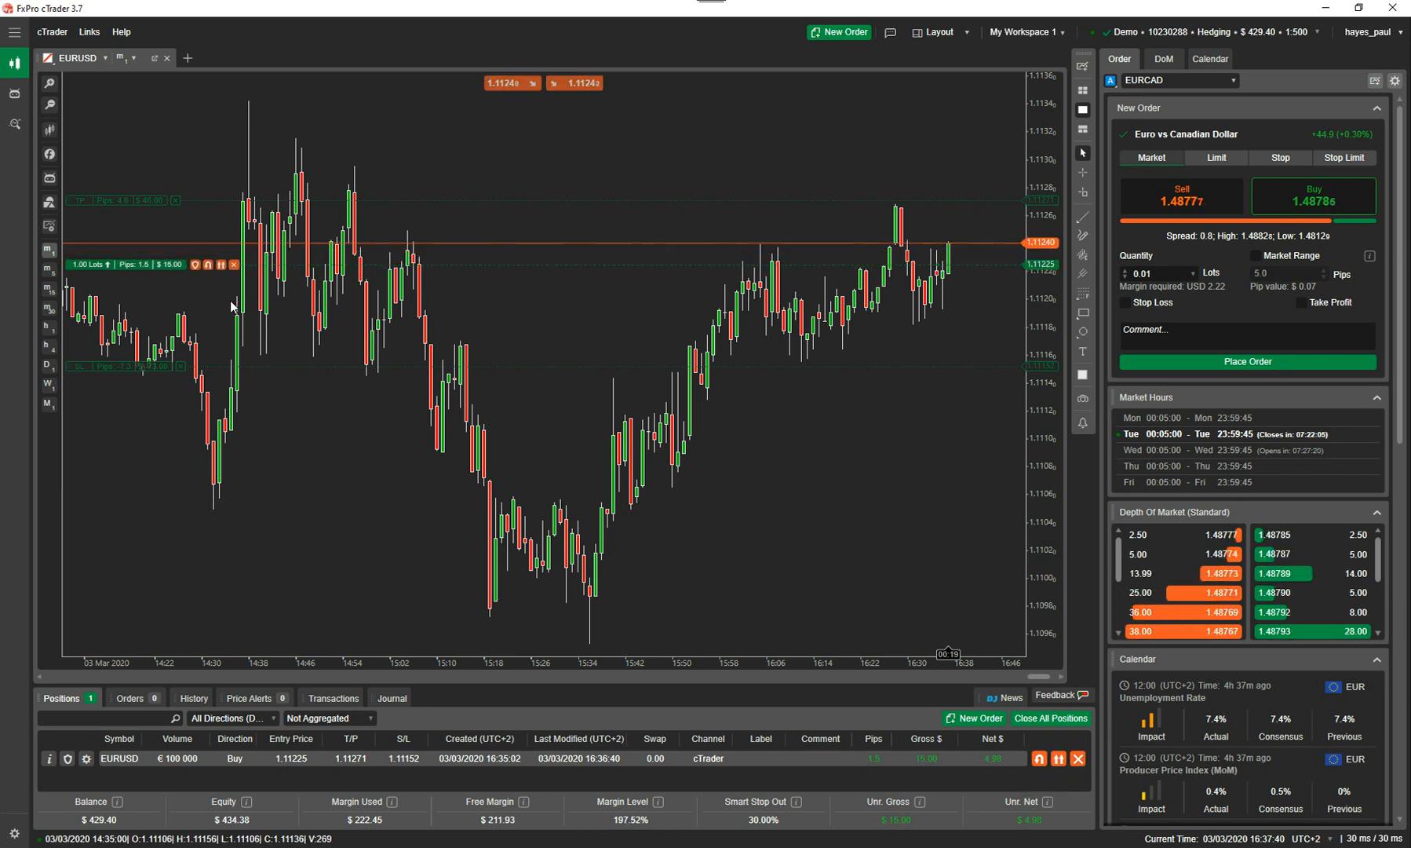
mouse_move(217, 305)
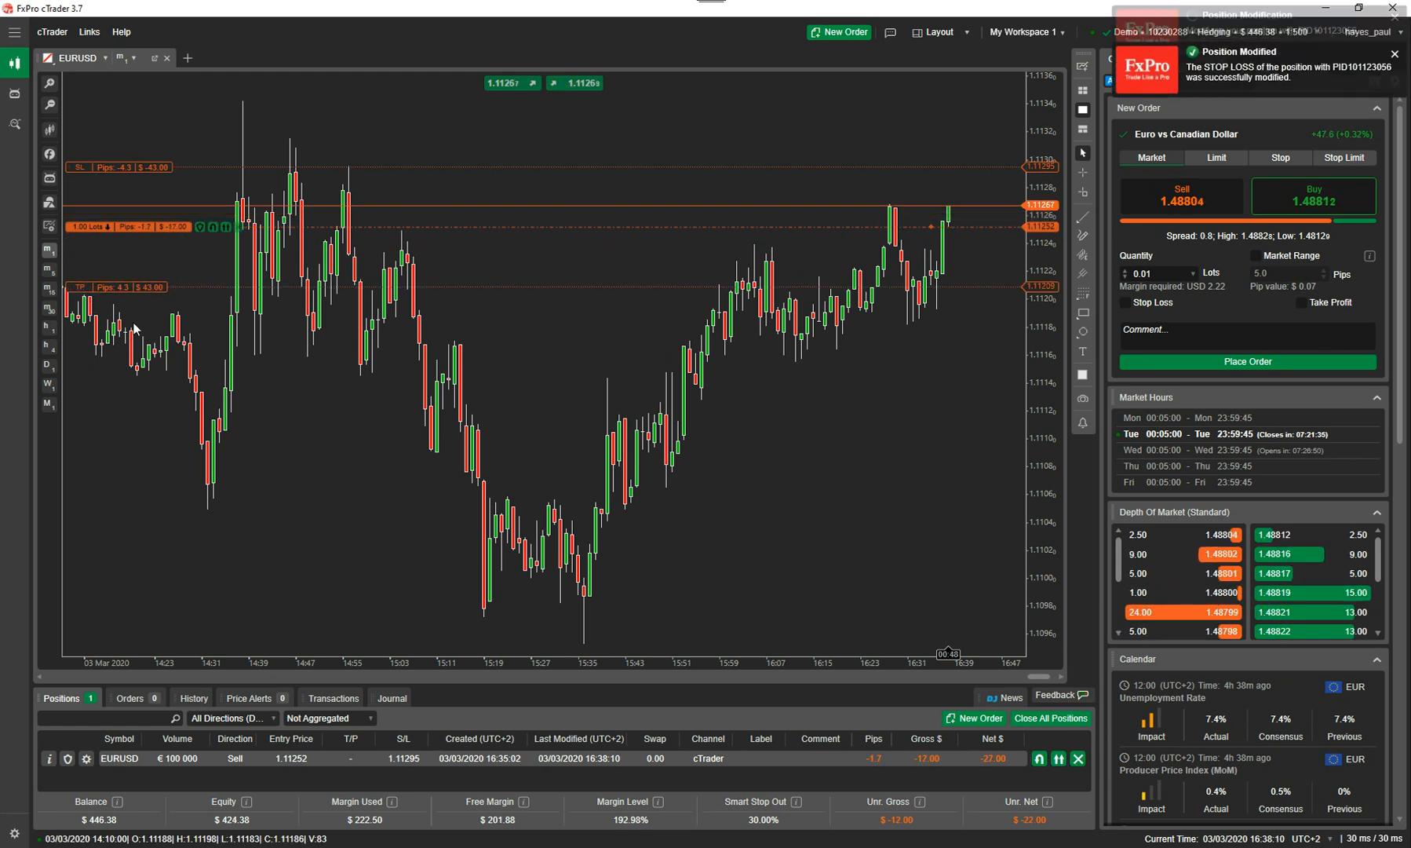
Set the sell's SL 1.11289 / TP 1.11200 and bring up its Advanced Protection window
click(191, 697)
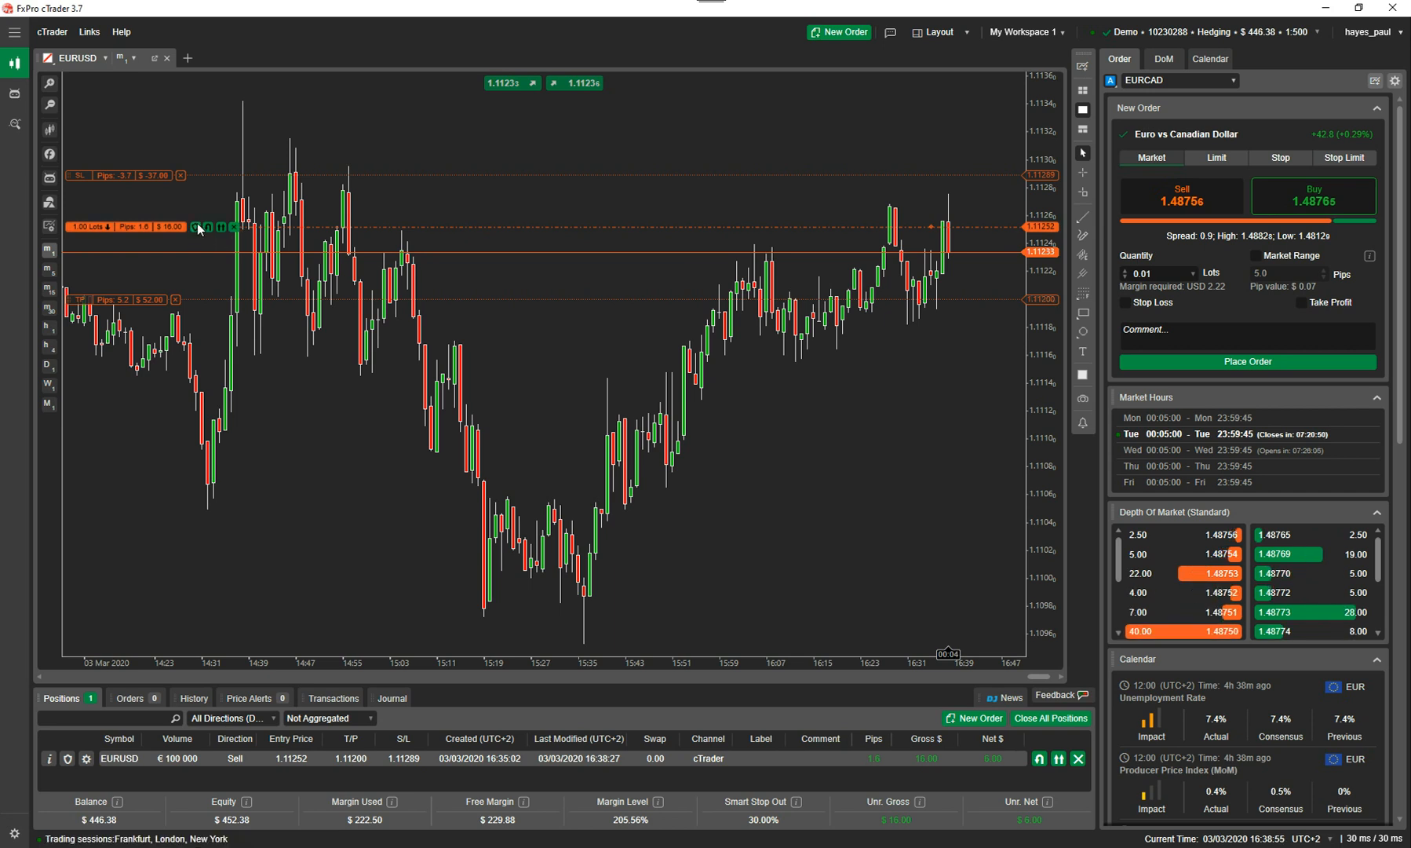
click(207, 226)
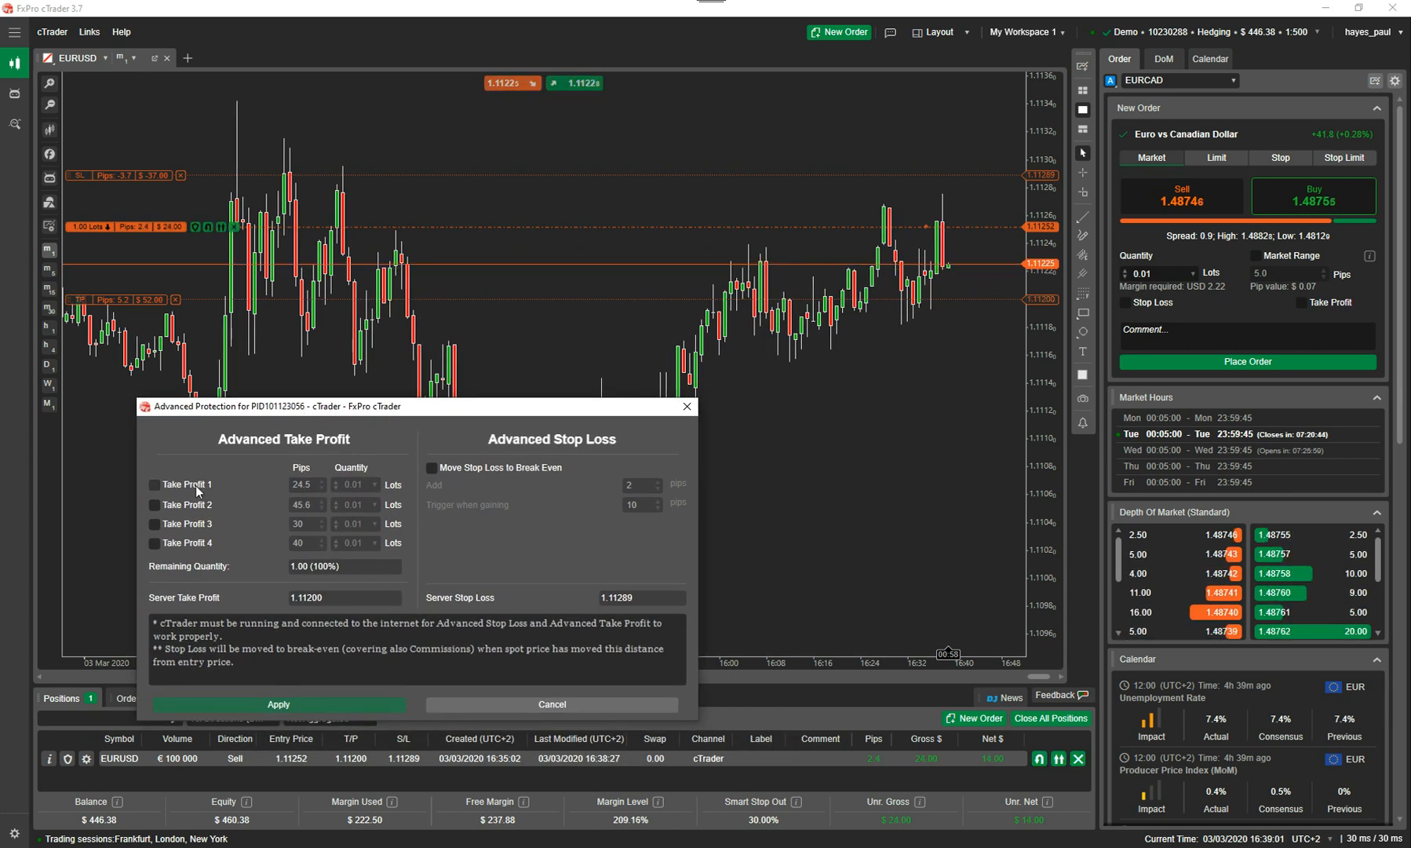
Apply Take Profit 1 at 4 pips and Take Profit 2 at 10 pips, 0.25 lots each
click(154, 483)
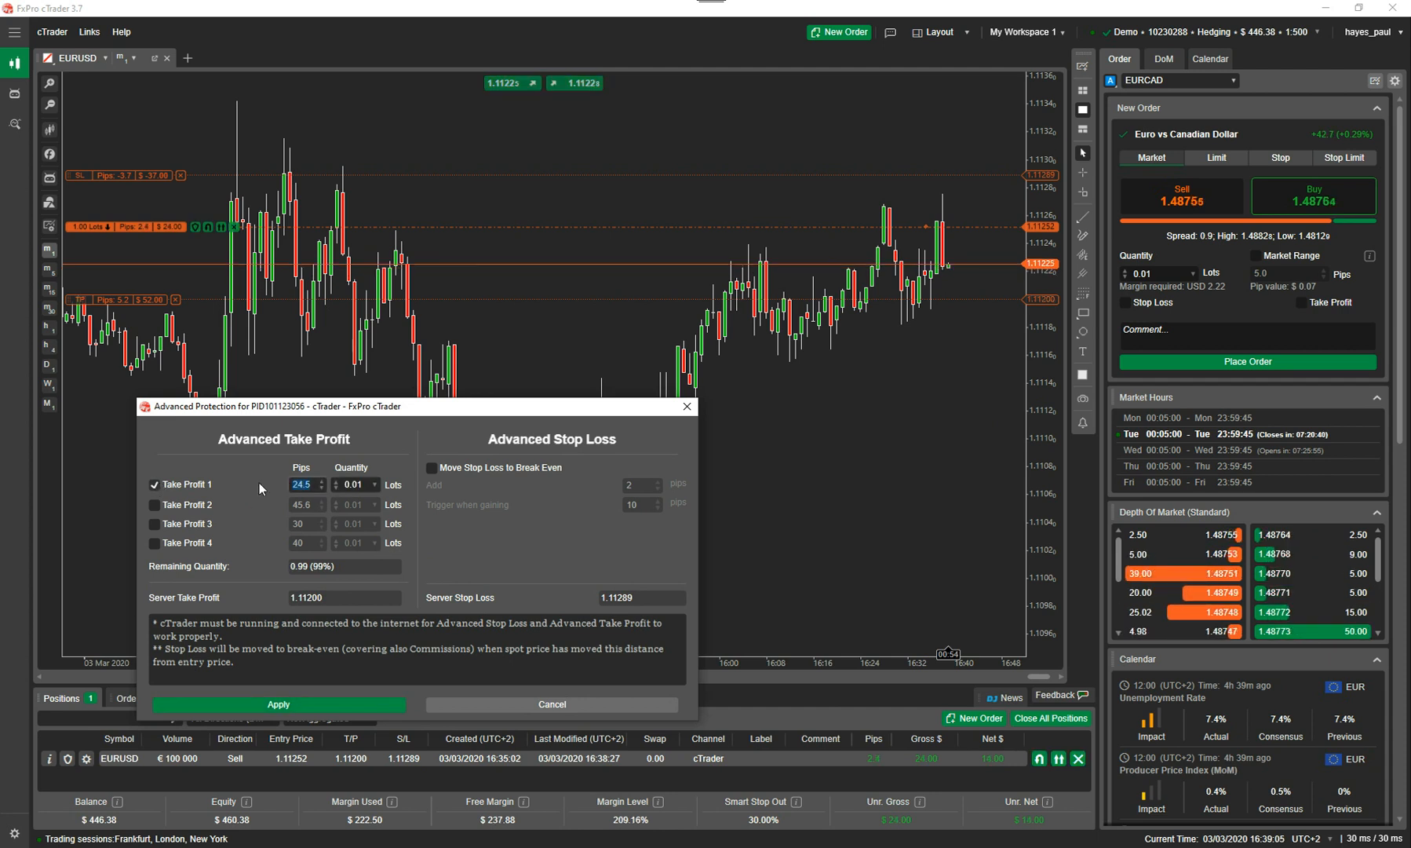
click(320, 488)
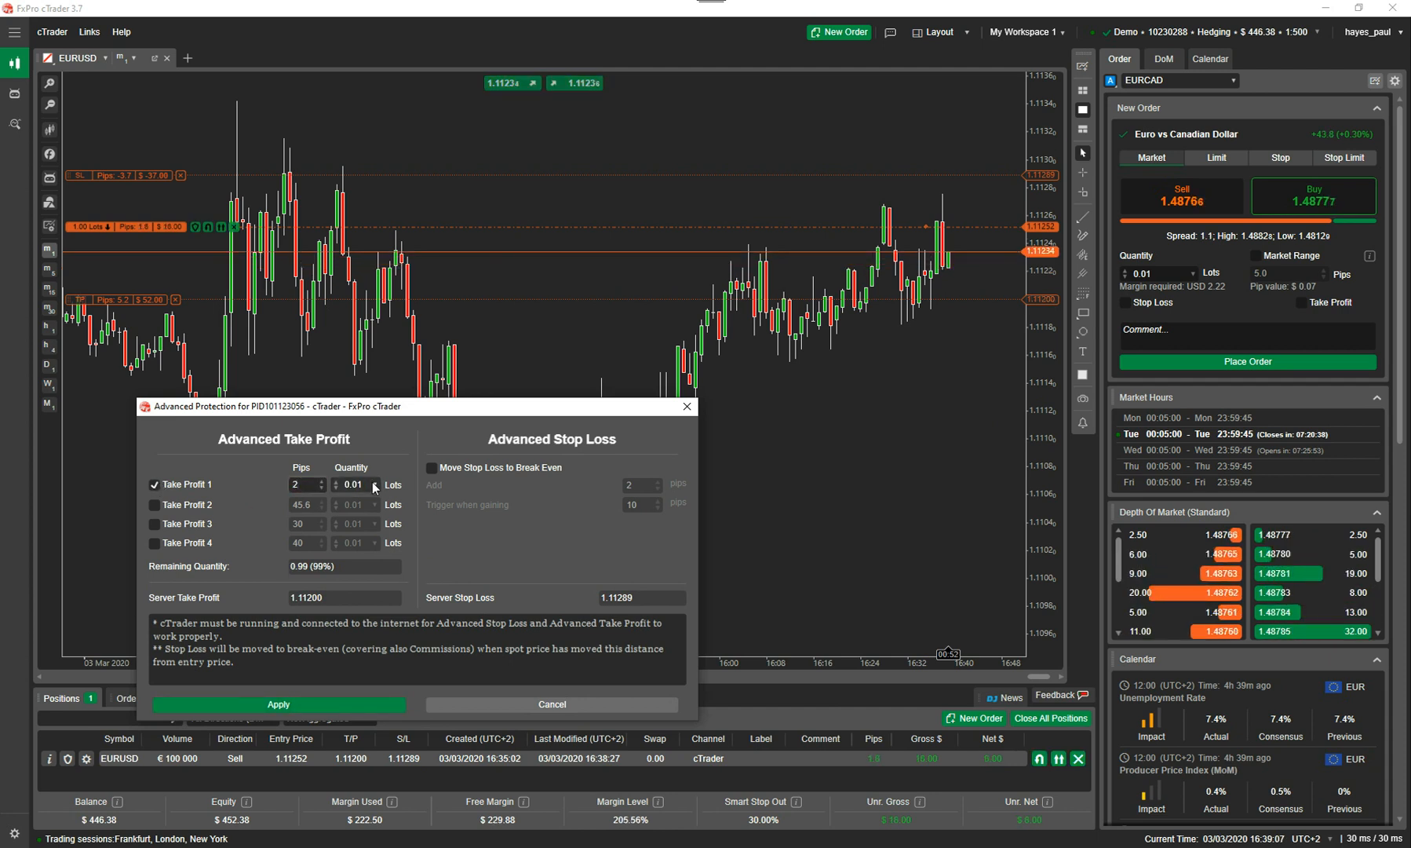
click(376, 484)
text(0.25)
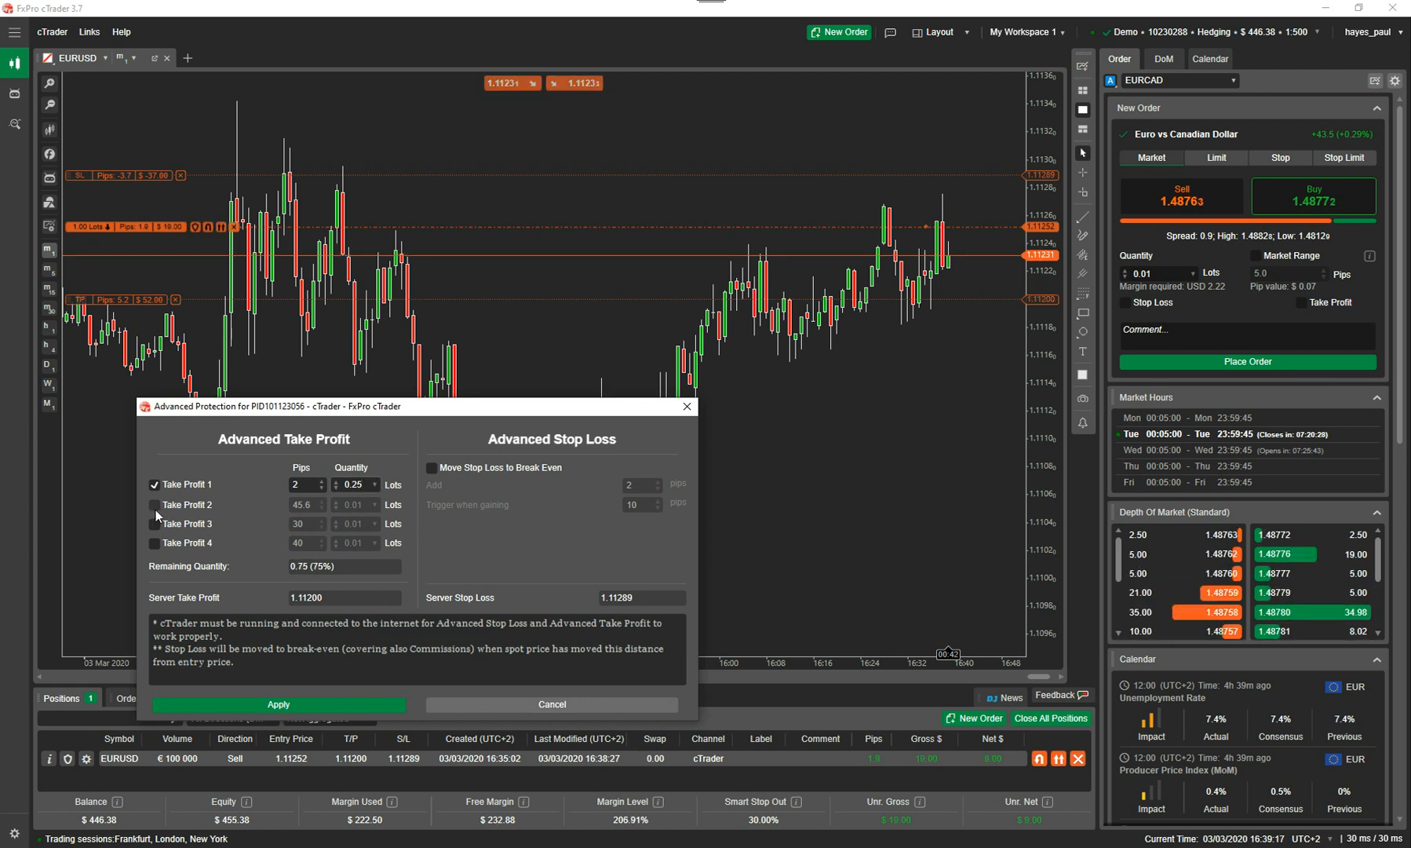
click(156, 506)
text(0.25)
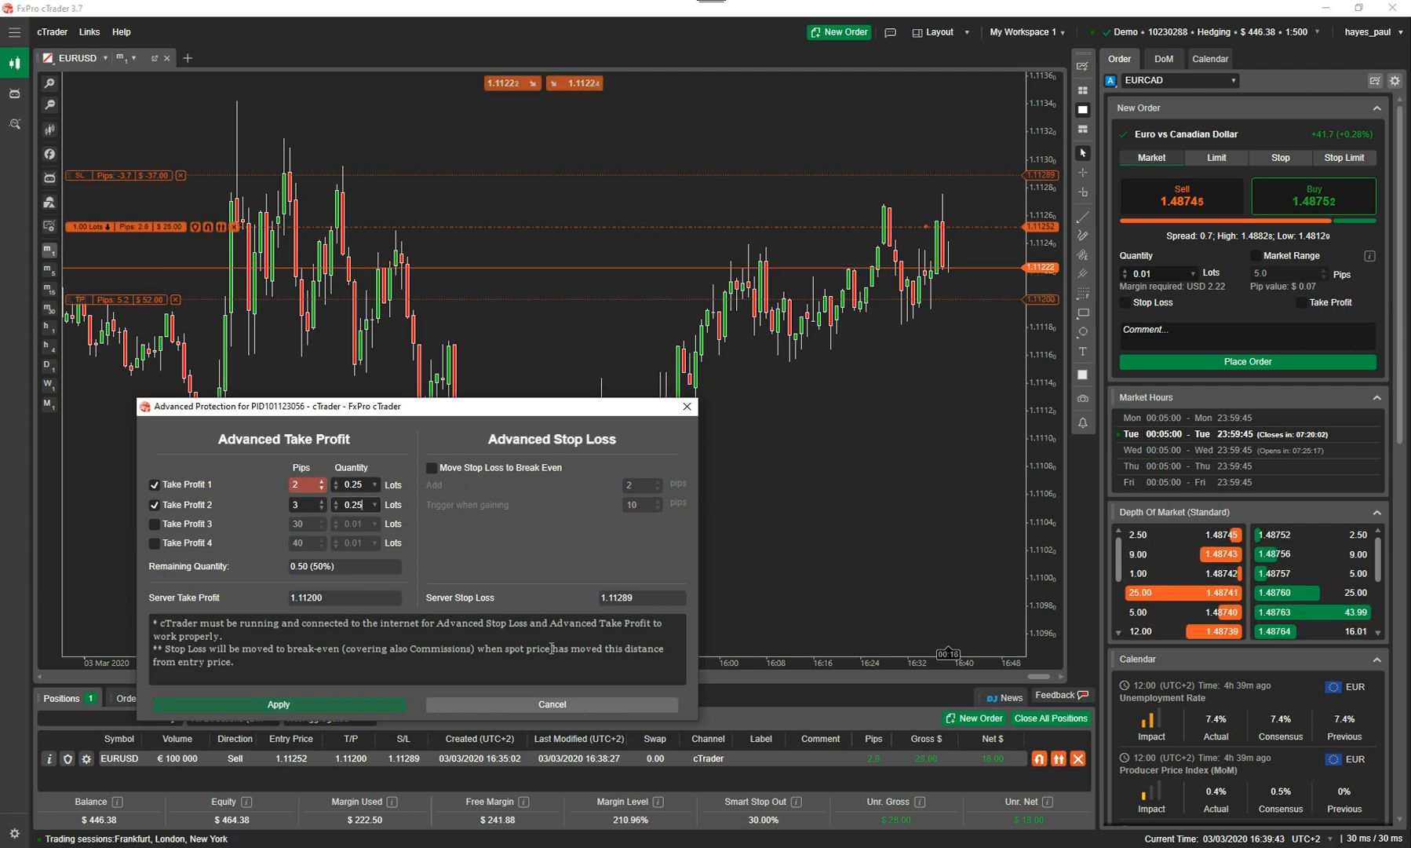
click(333, 480)
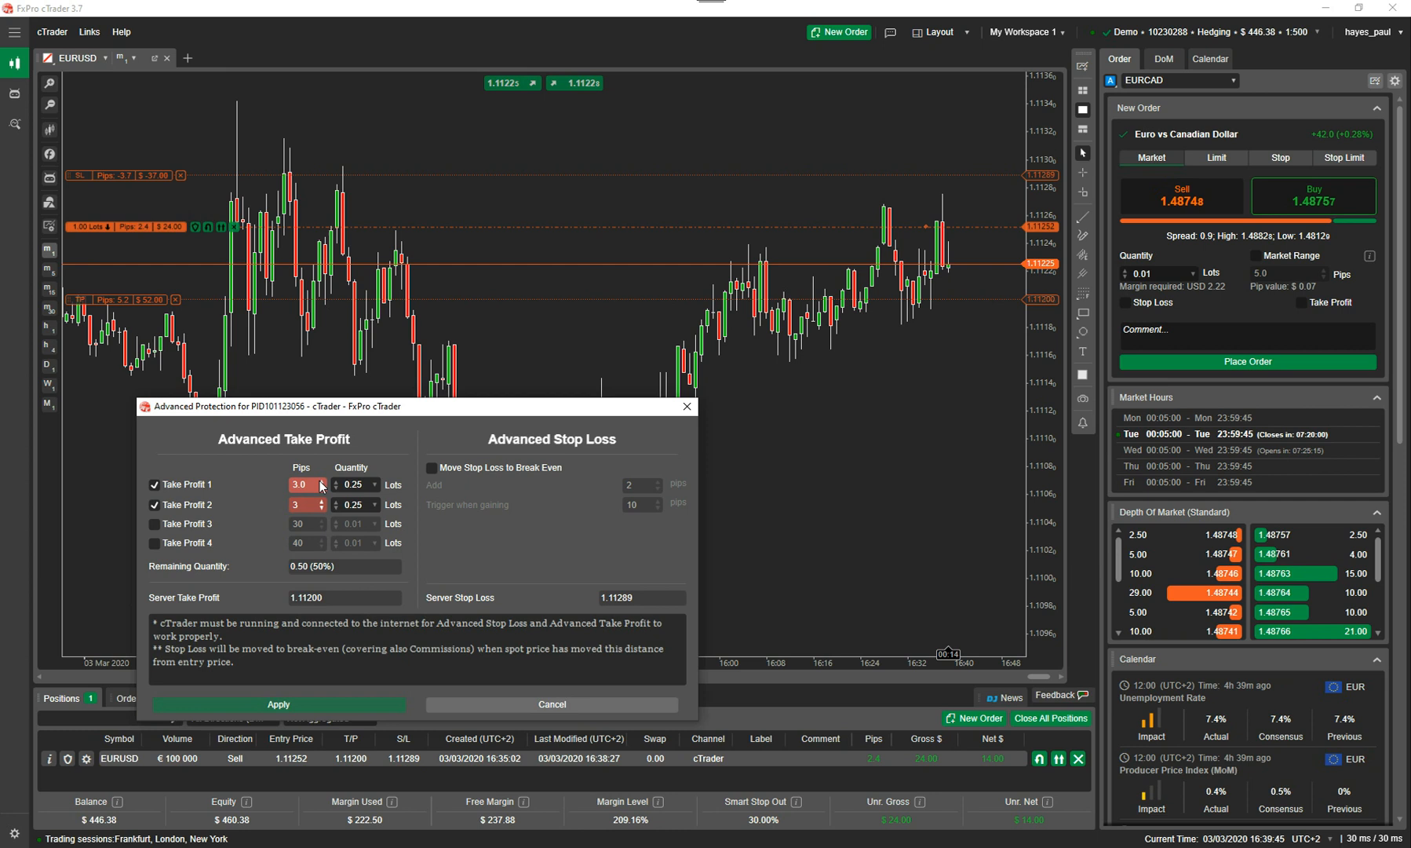
click(334, 502)
text(10)
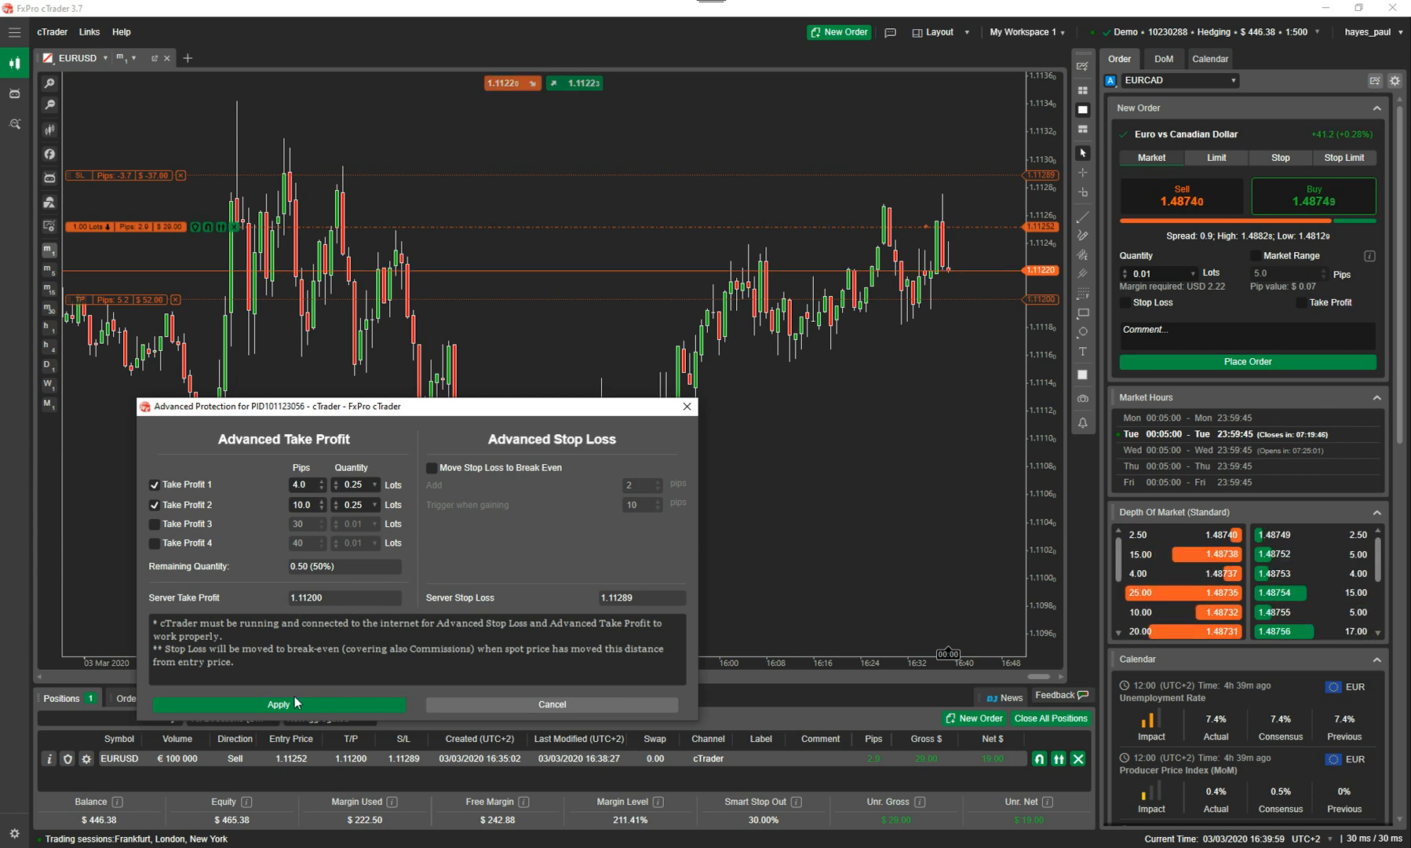
click(278, 703)
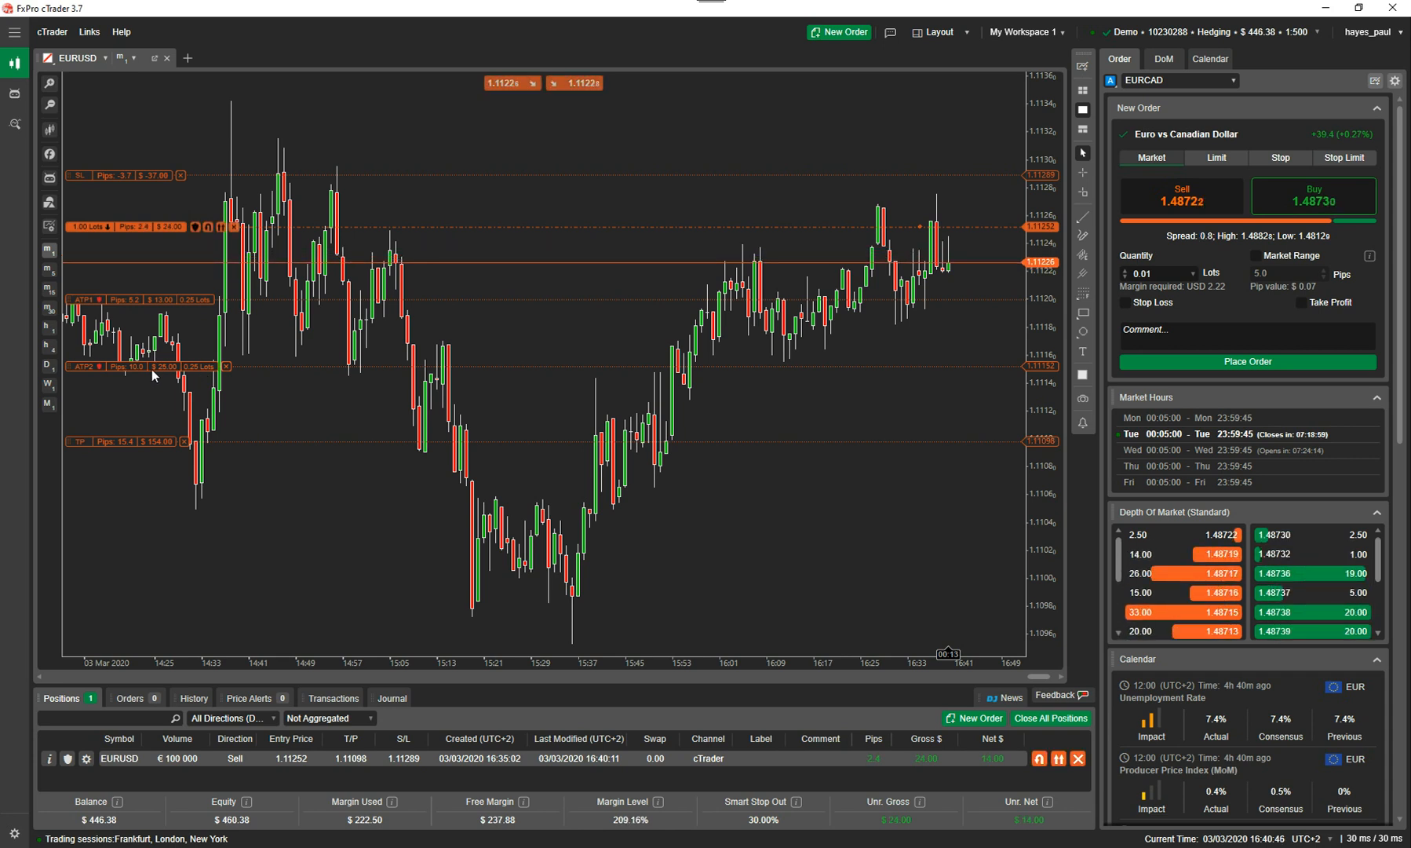
mouse_move(149, 462)
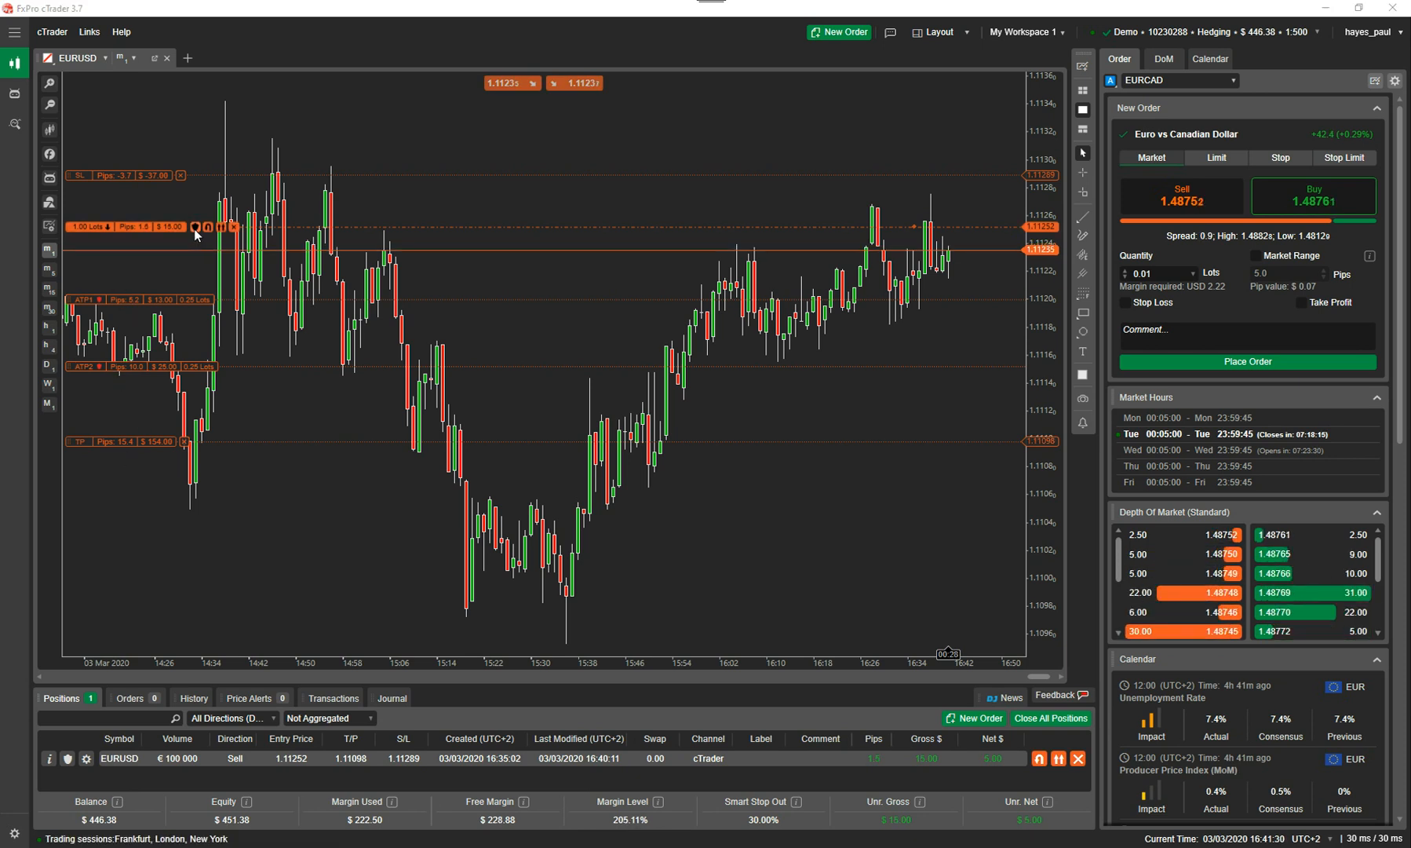
Apply two 0.25-lot partial take profits (5.2 and 10 pips) and break-even stop after 10 pips
click(194, 226)
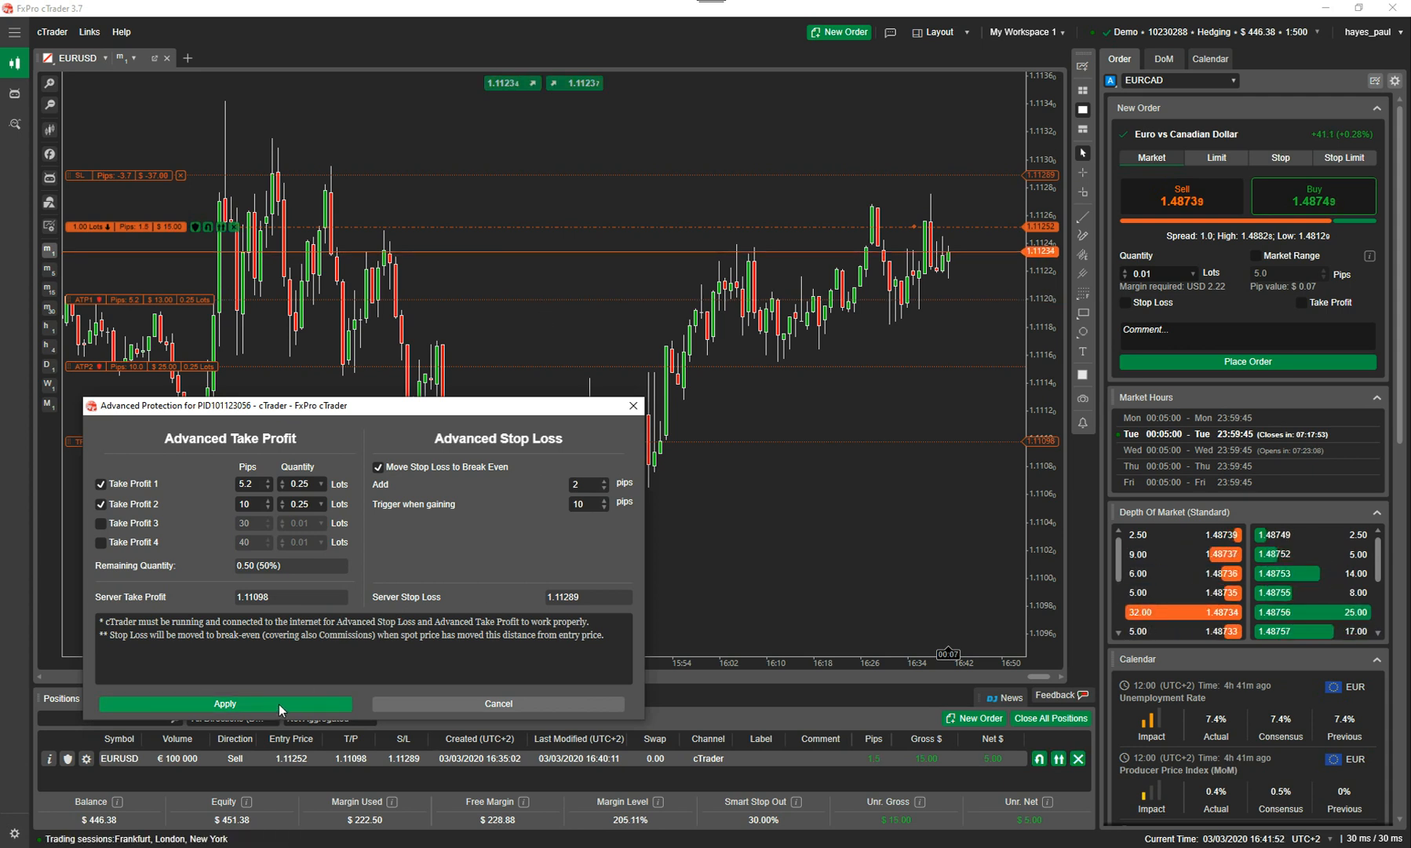
click(225, 703)
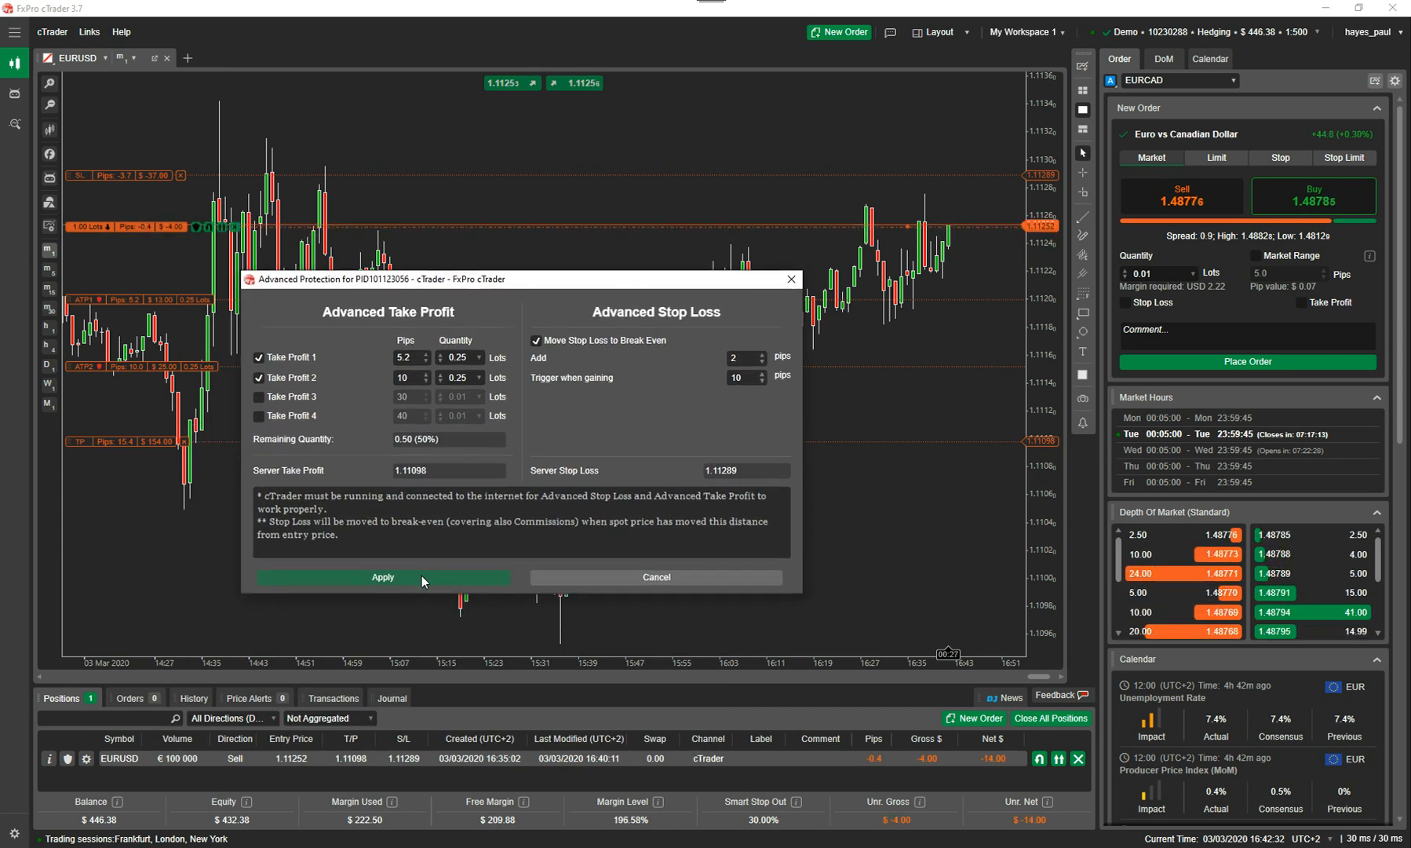
click(383, 576)
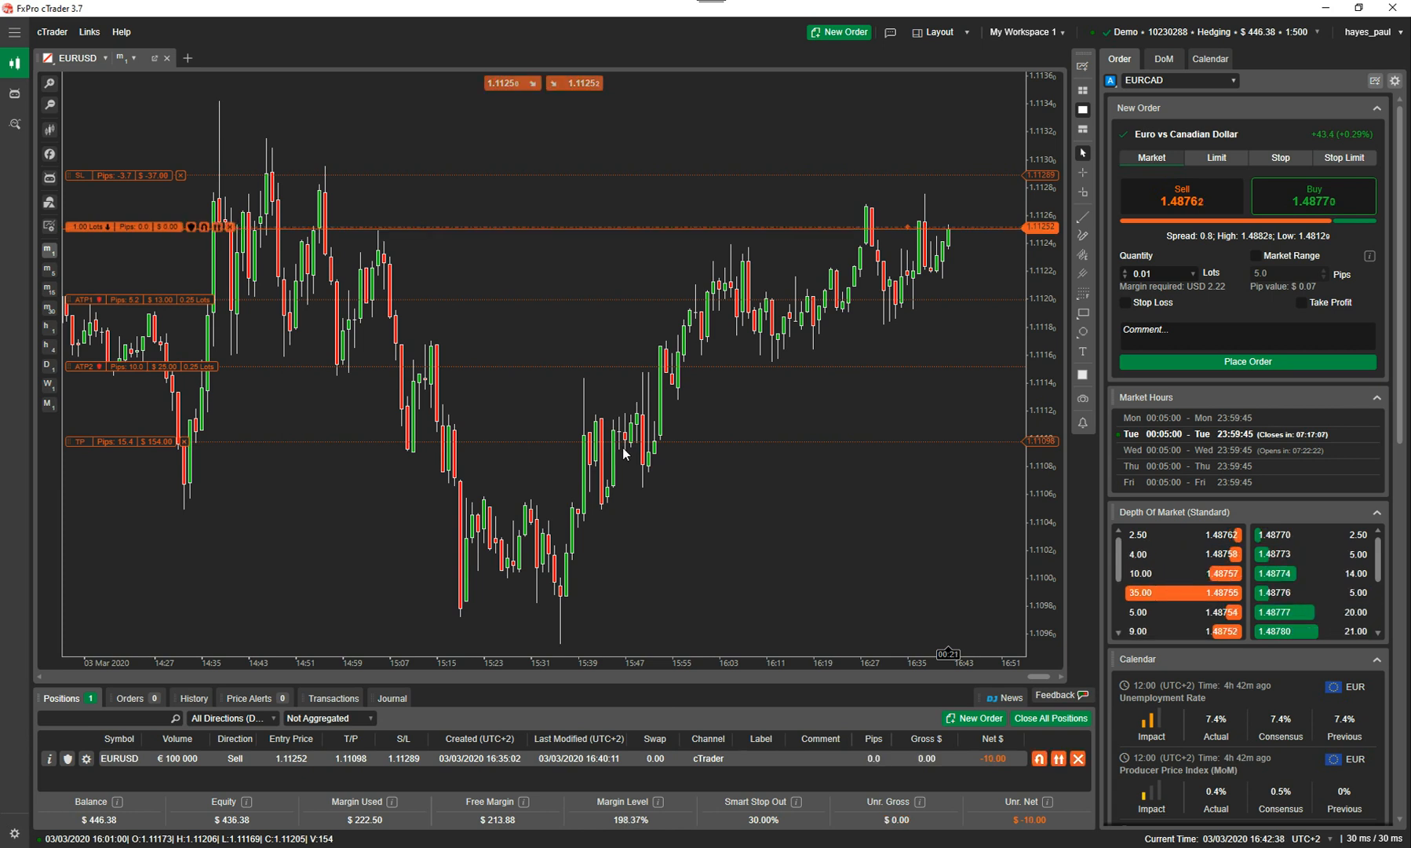
Place a 0.01-lot EURUSD sell limit at 1.11280 with stop 1.11349 and take profit 1.11173
click(1077, 758)
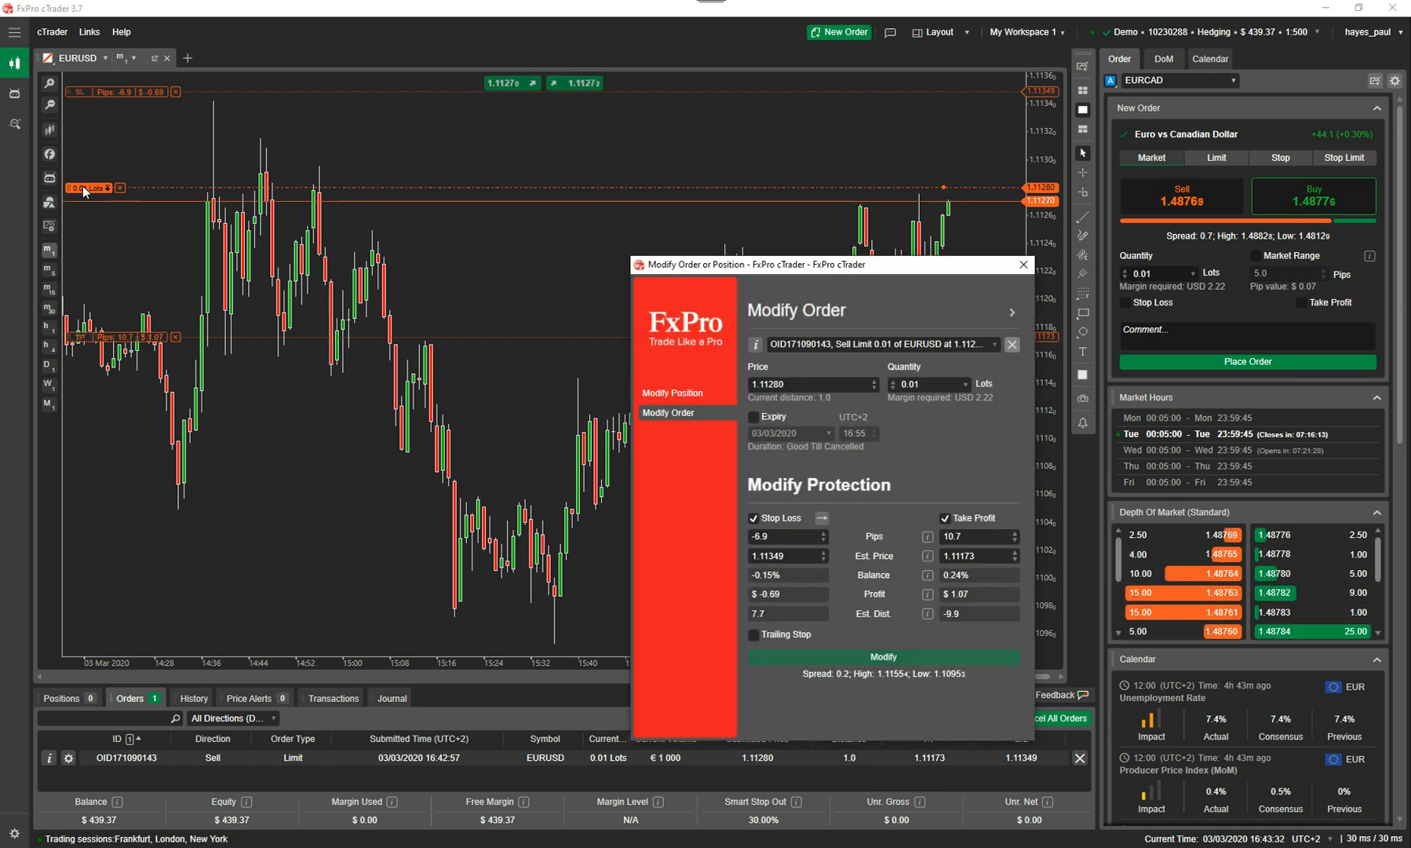
drag(827, 263, 249, 300)
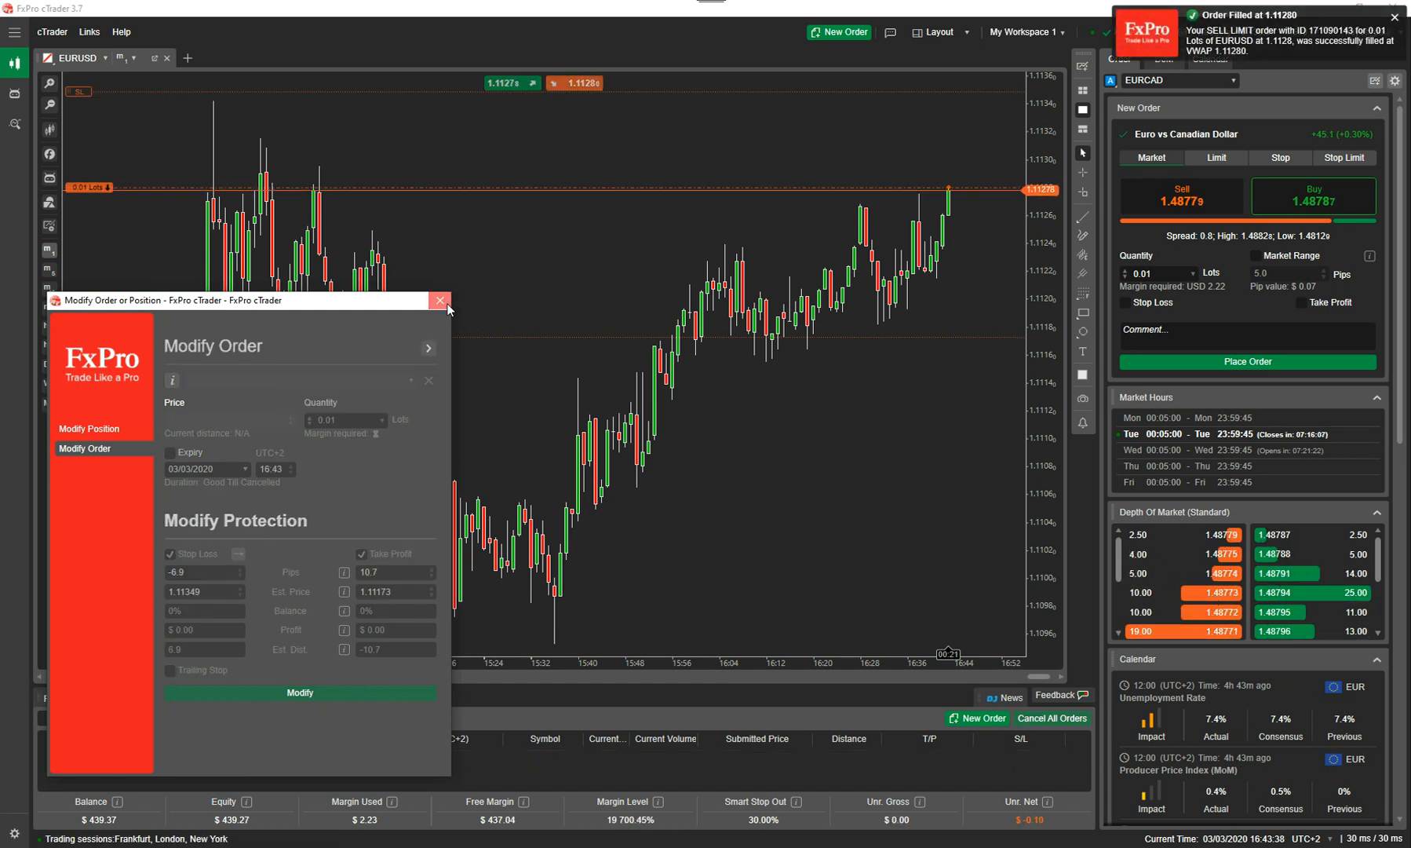
Close the filled 0.01-lot position, sell 0.01 lots from QuickTrade and close that too
click(439, 300)
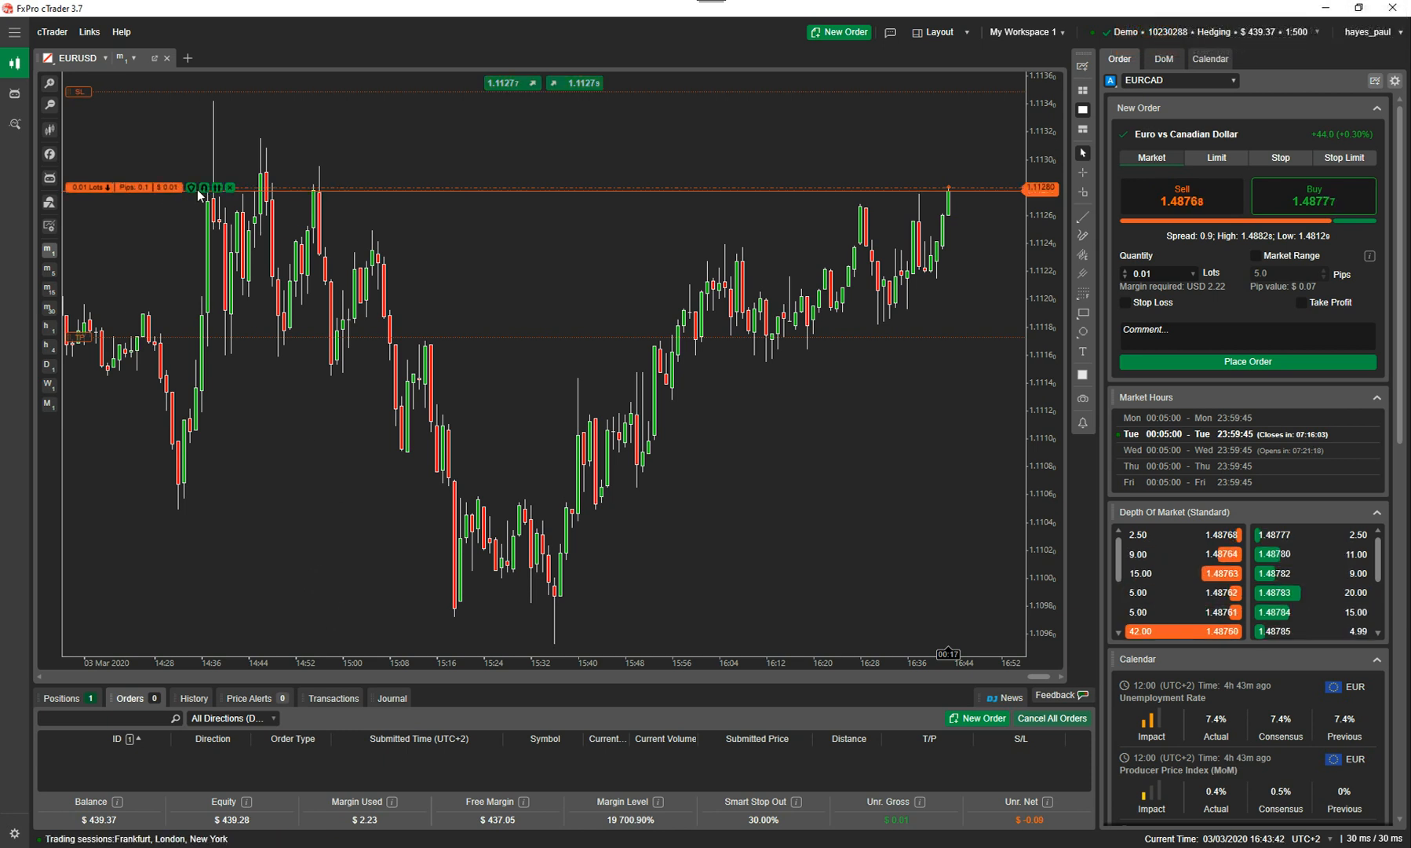
click(229, 188)
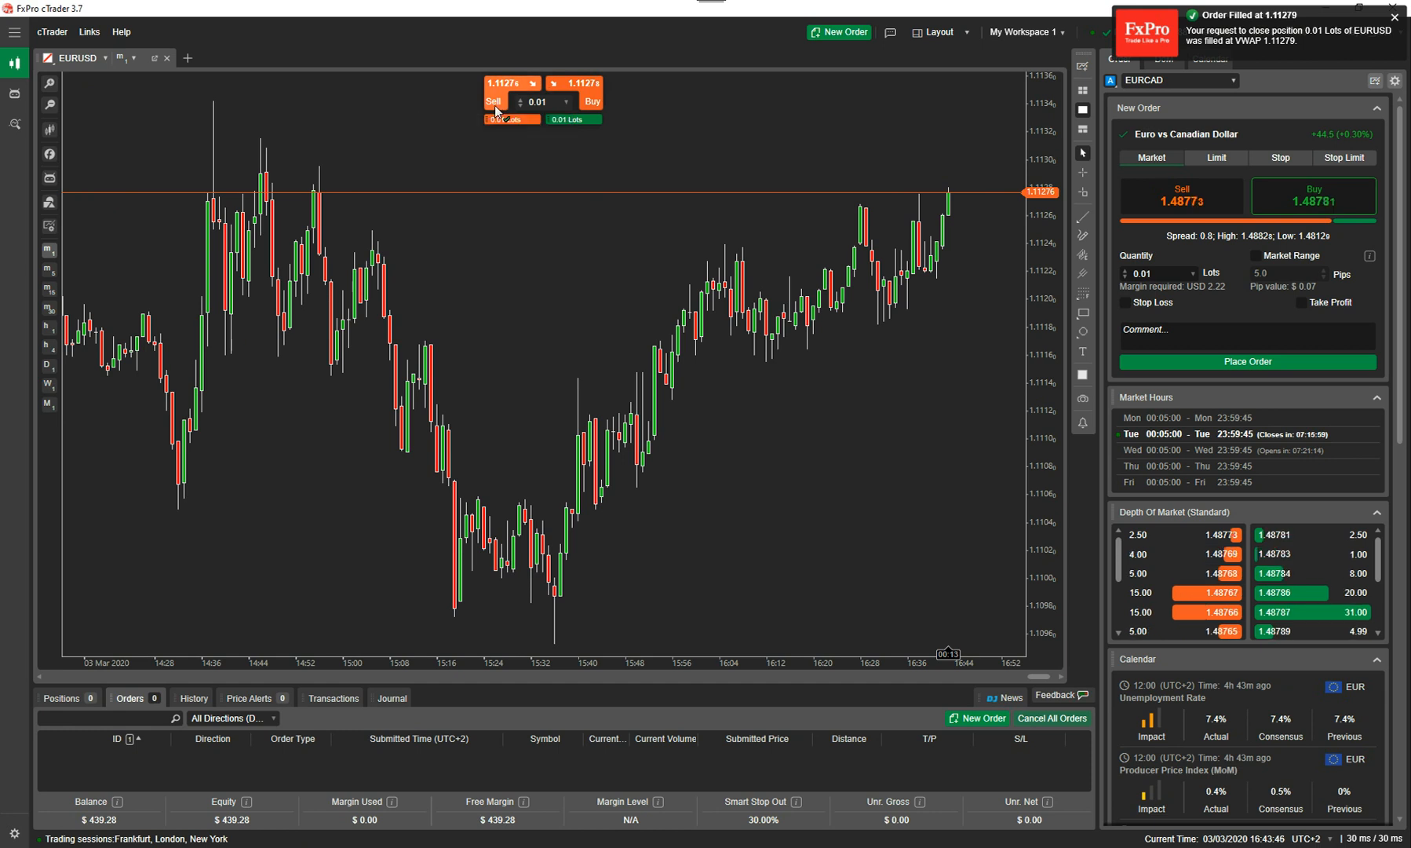
click(493, 101)
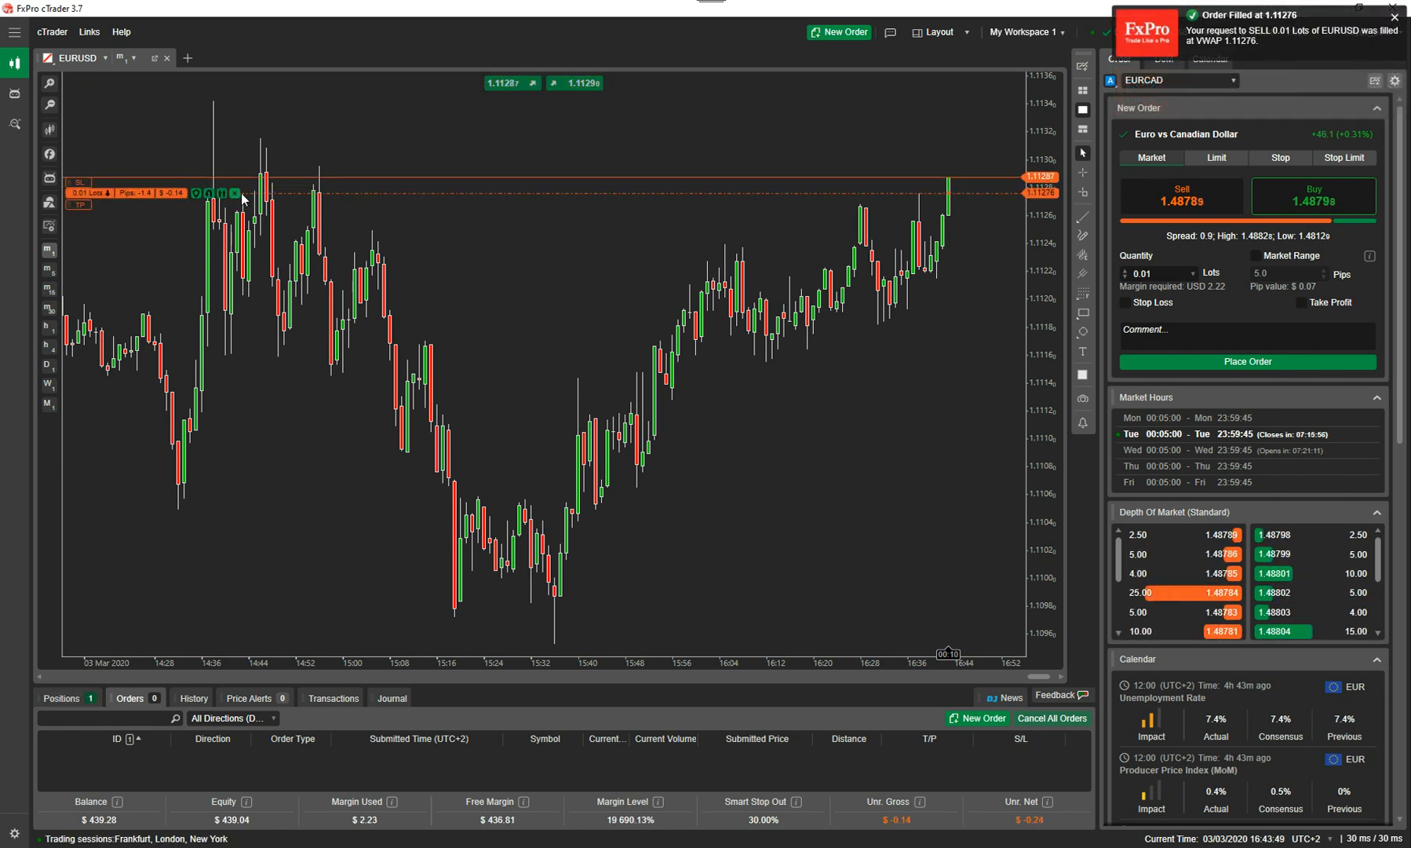
click(236, 191)
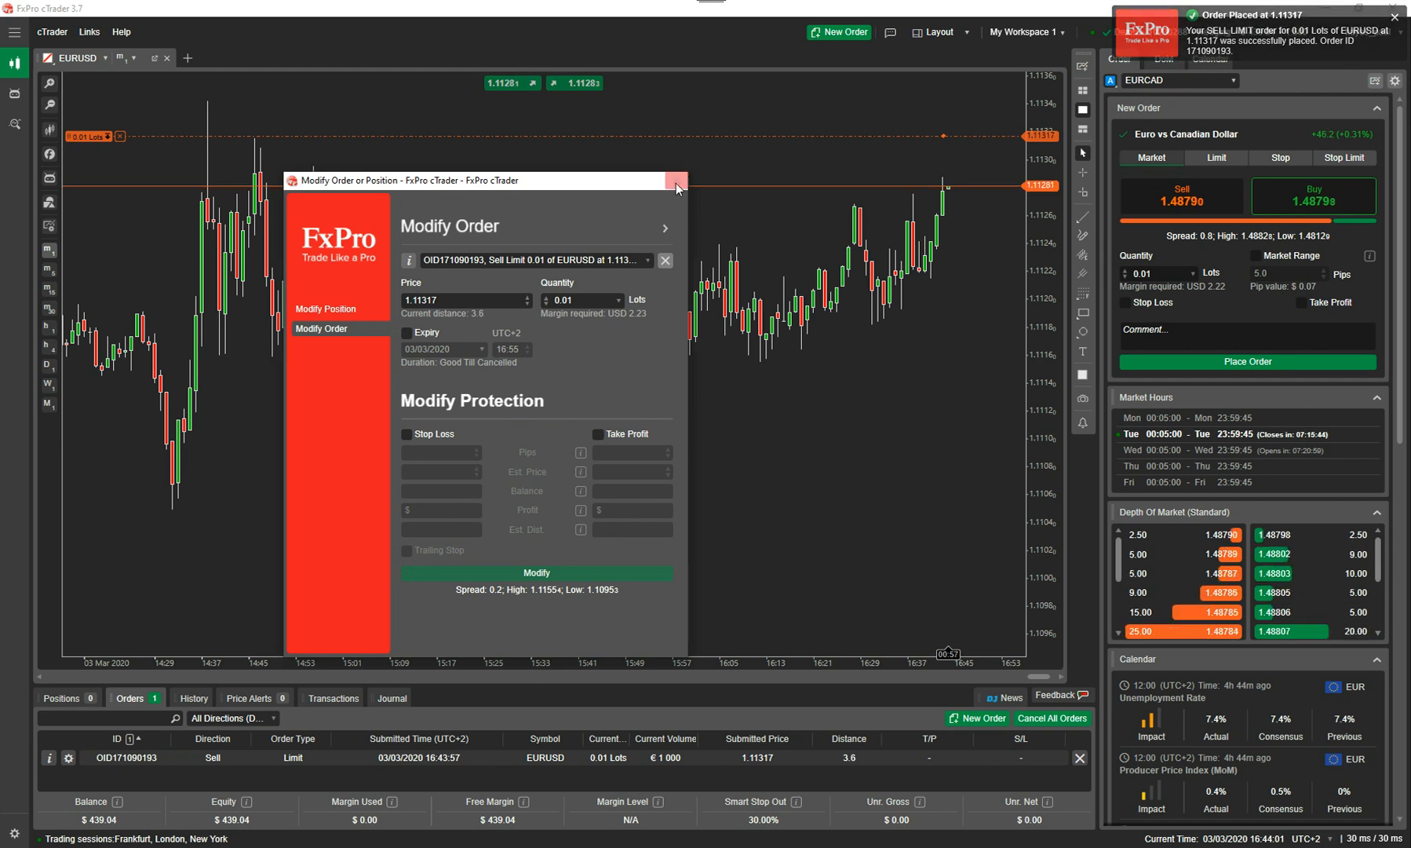
Enable Expiry on the pending 0.01-lot sell limit at 1.11317 in Modify Order
click(677, 181)
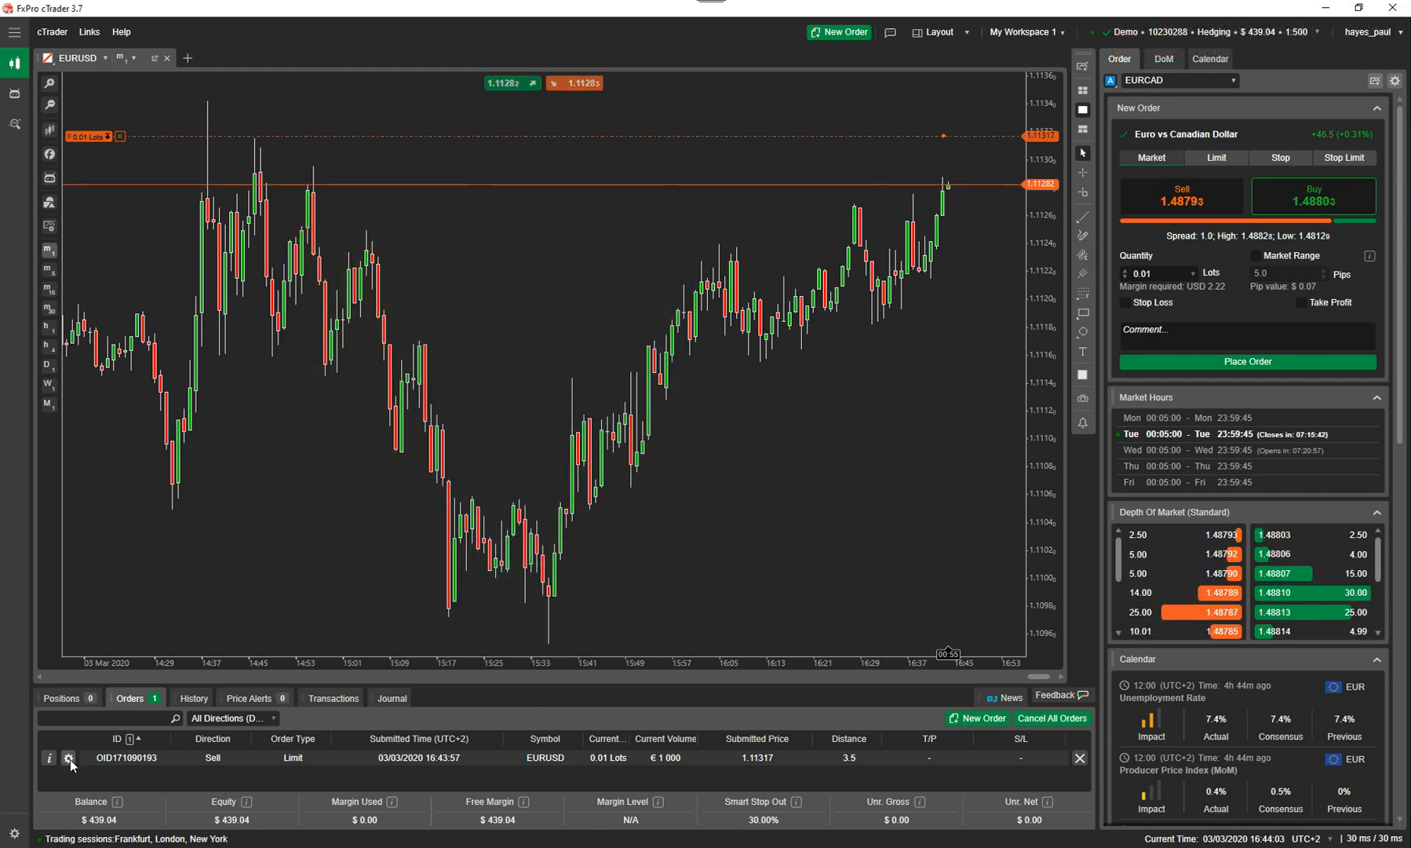
click(69, 758)
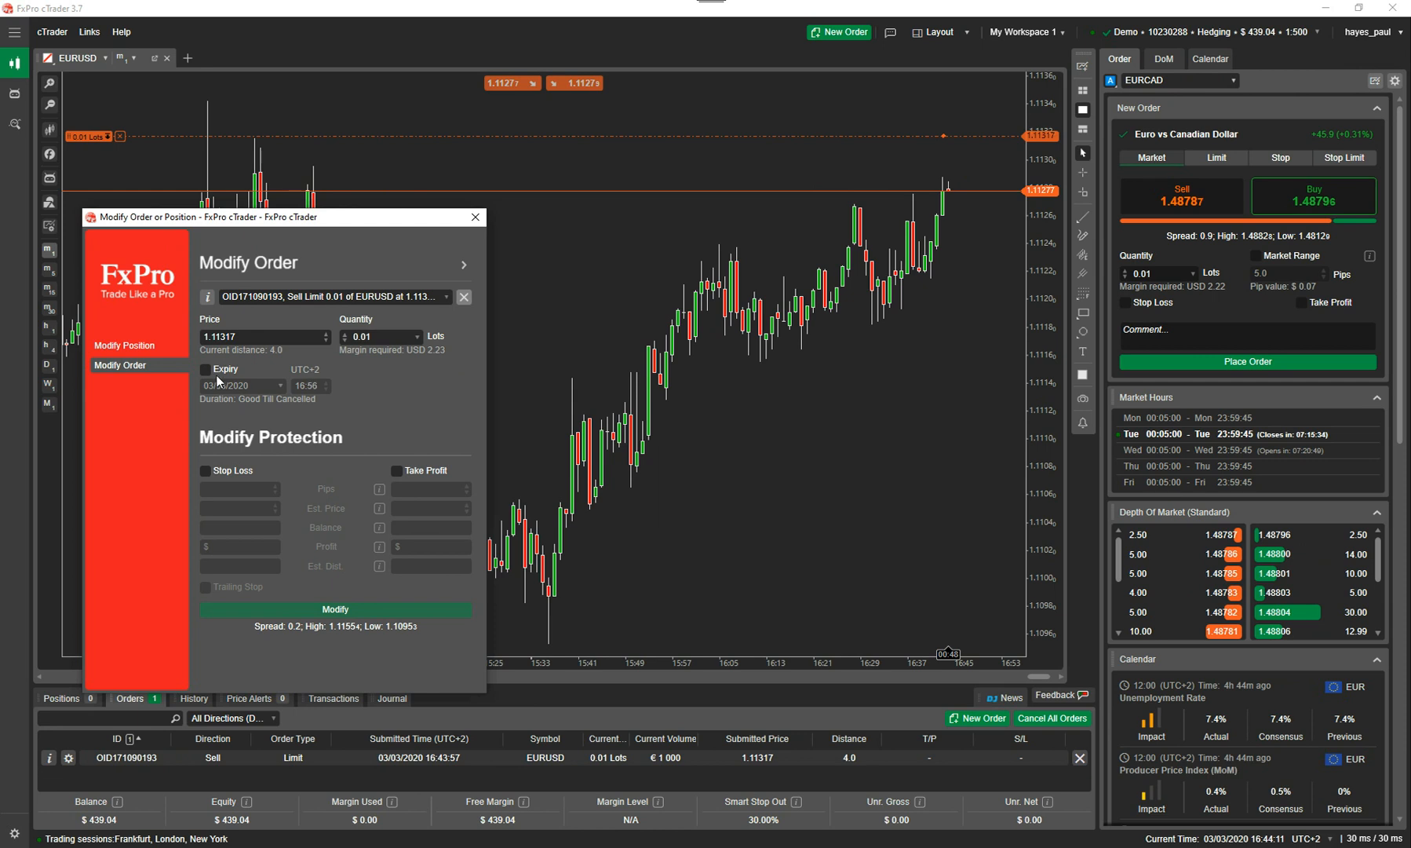
click(207, 369)
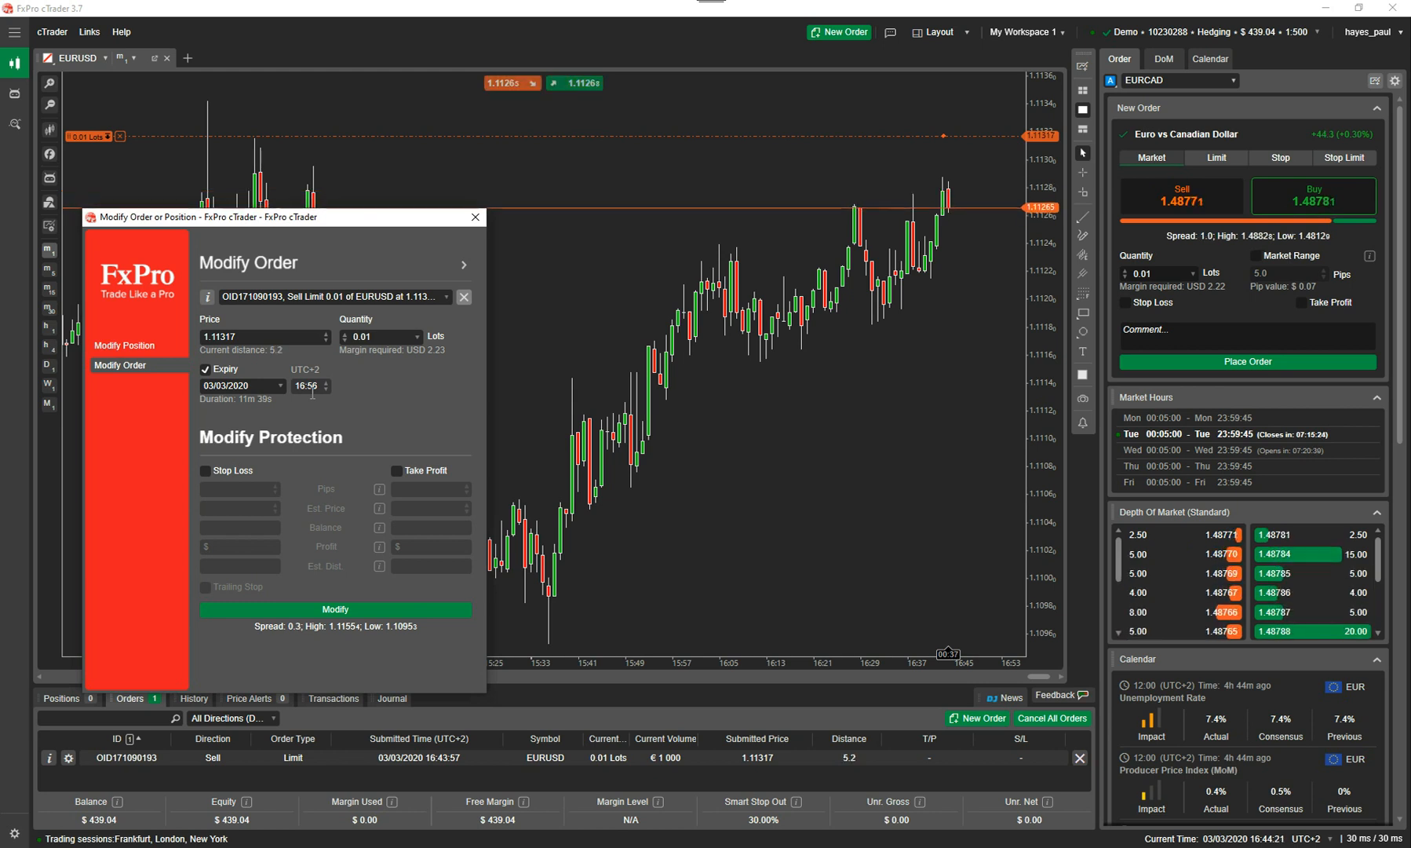
mouse_move(475, 217)
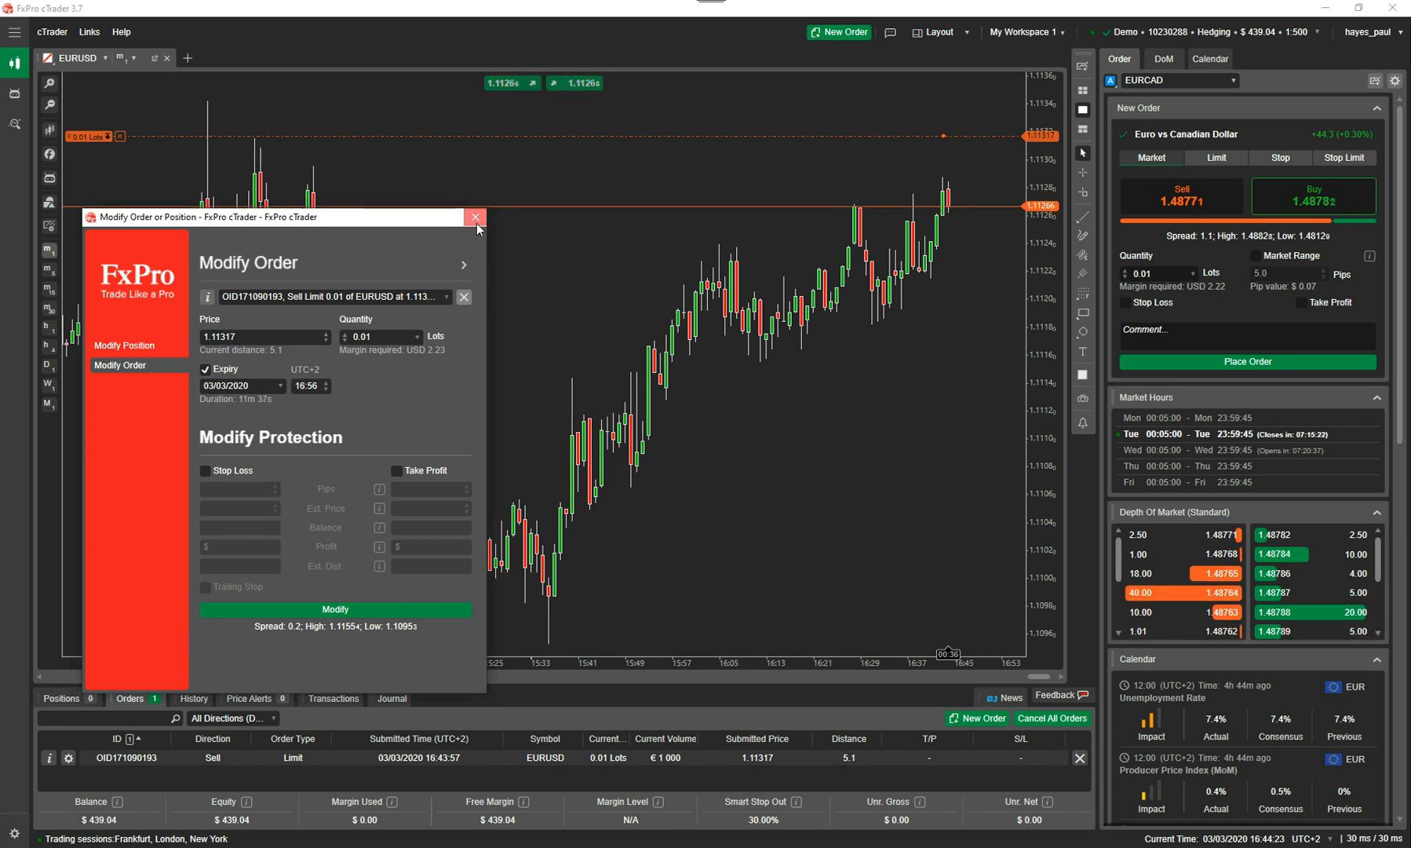
click(476, 216)
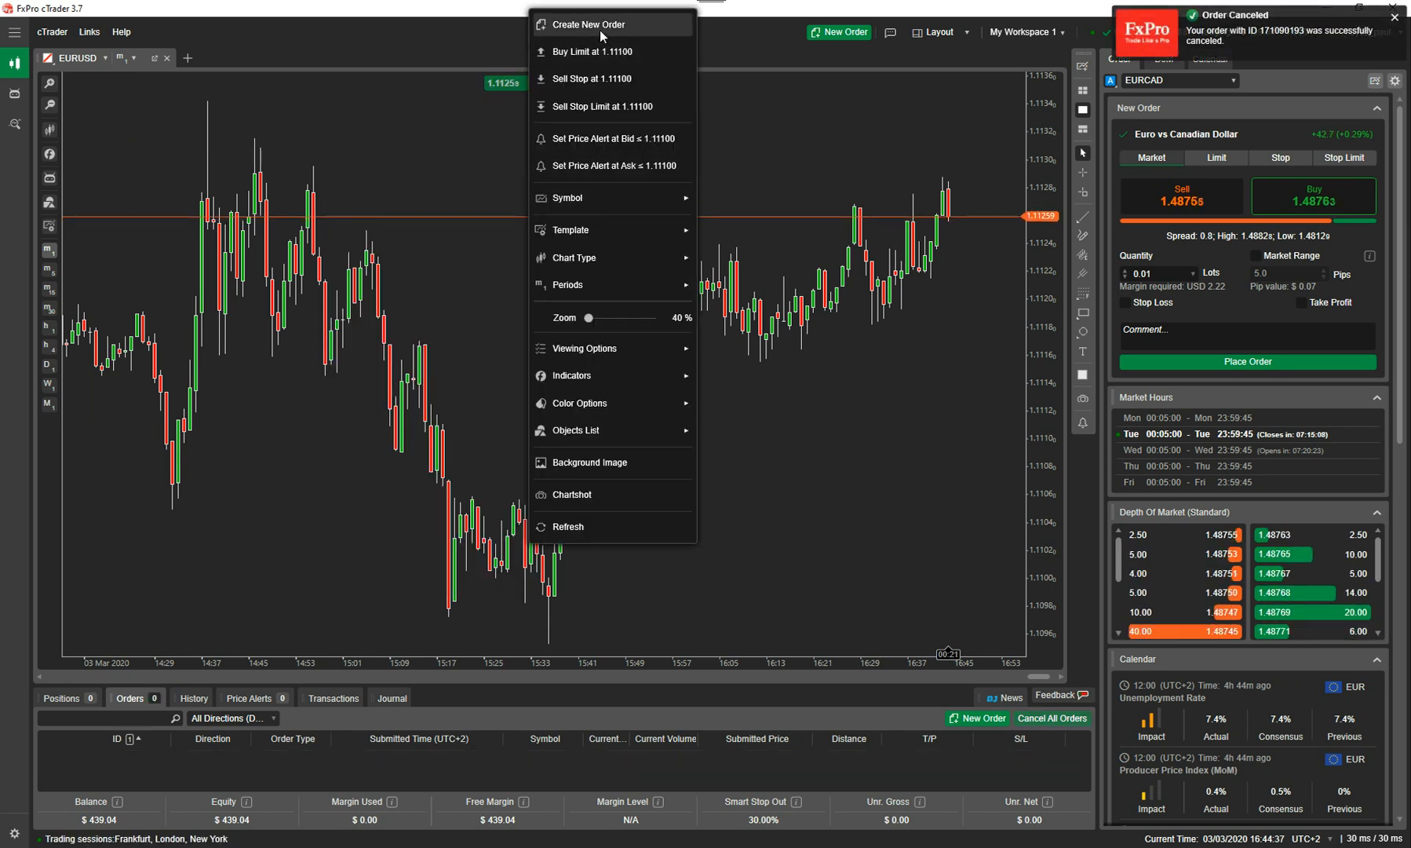
Open a 1-lot EURUSD buy and a 1-lot EURUSD sell at market
click(586, 24)
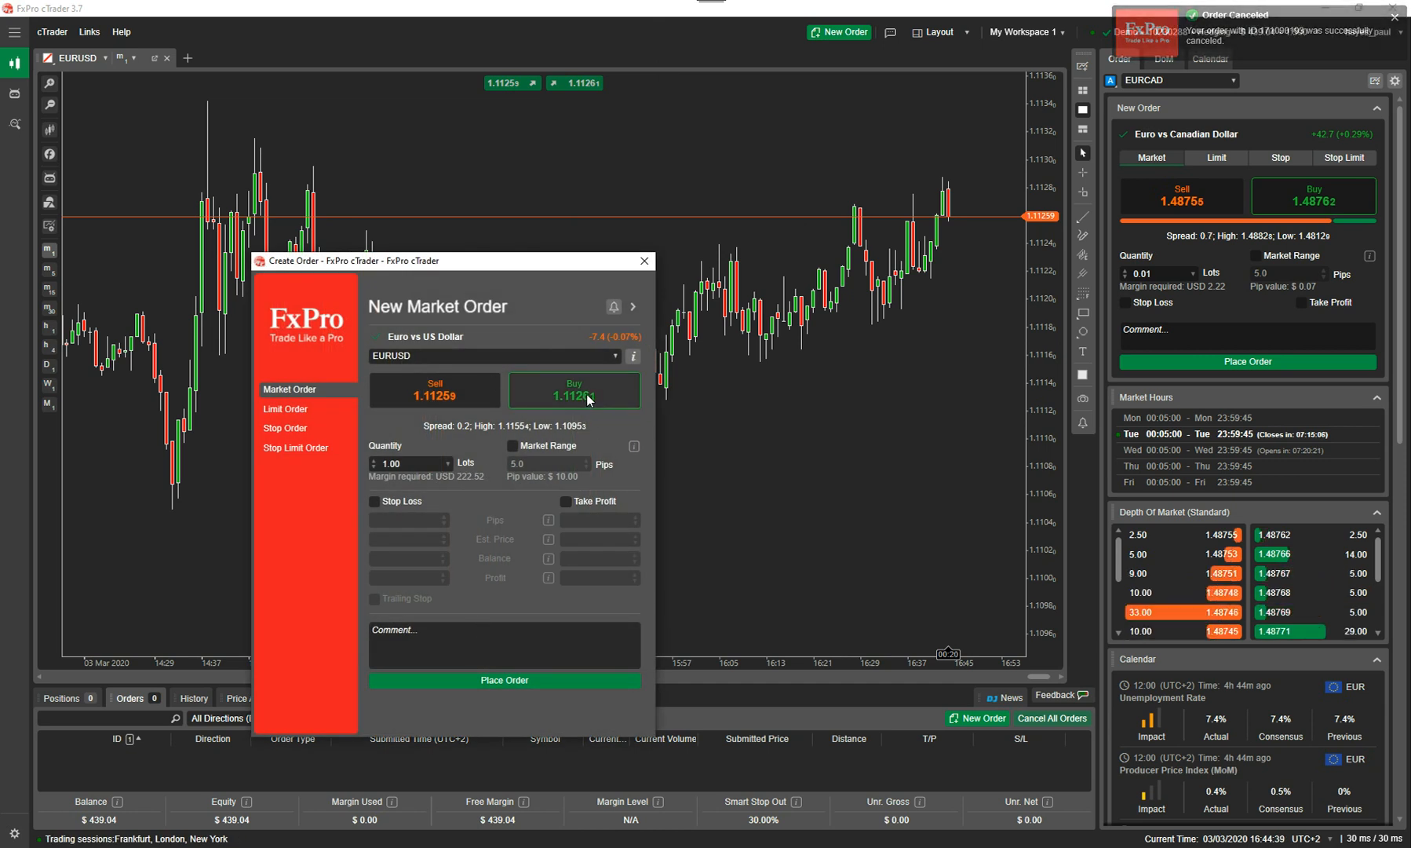
click(573, 389)
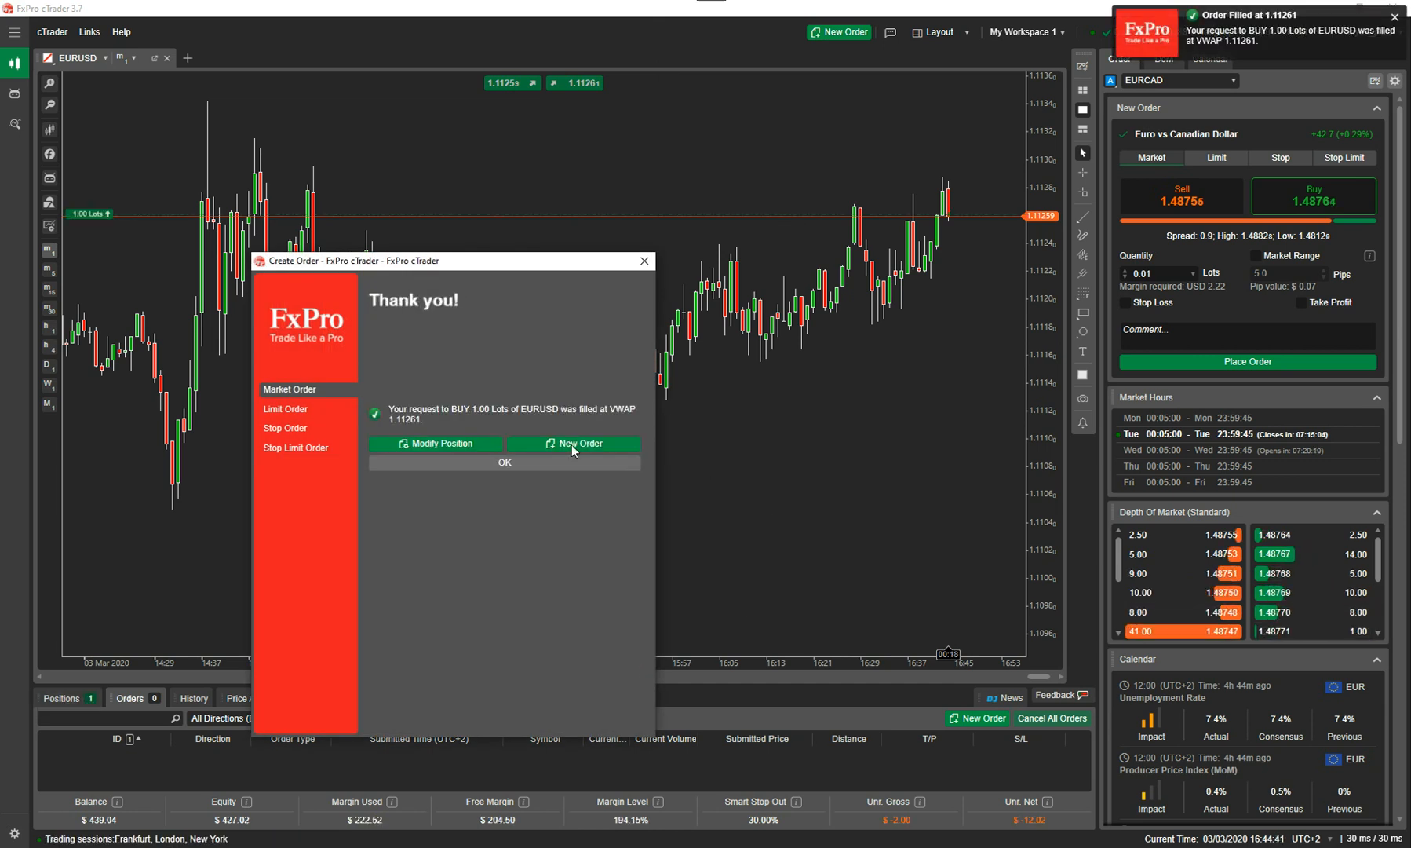
click(573, 444)
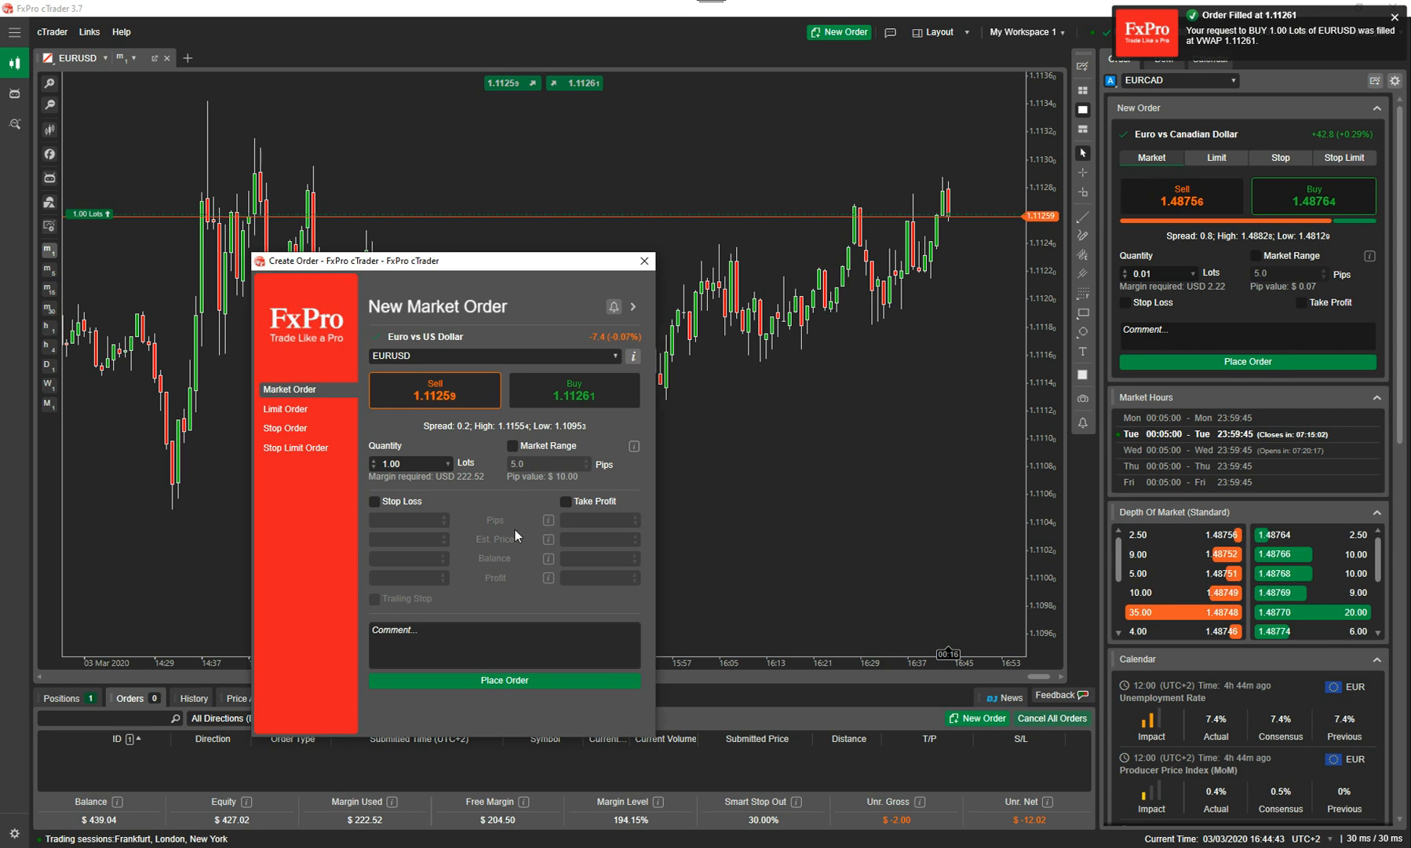
click(433, 389)
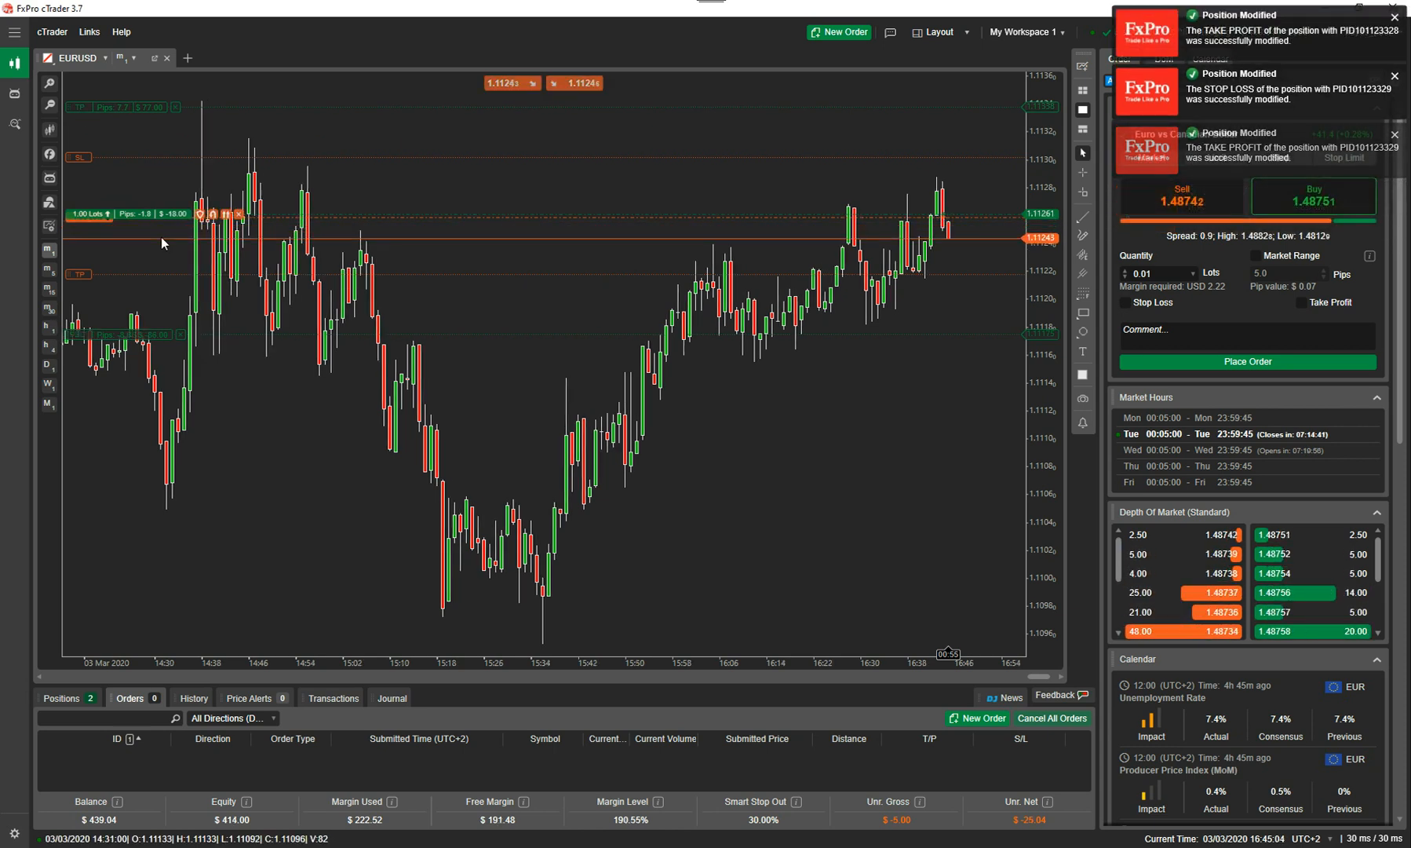
Close all open positions, exiting both 1-lot EURUSD trades at 1.11263 and 1.11261
click(62, 697)
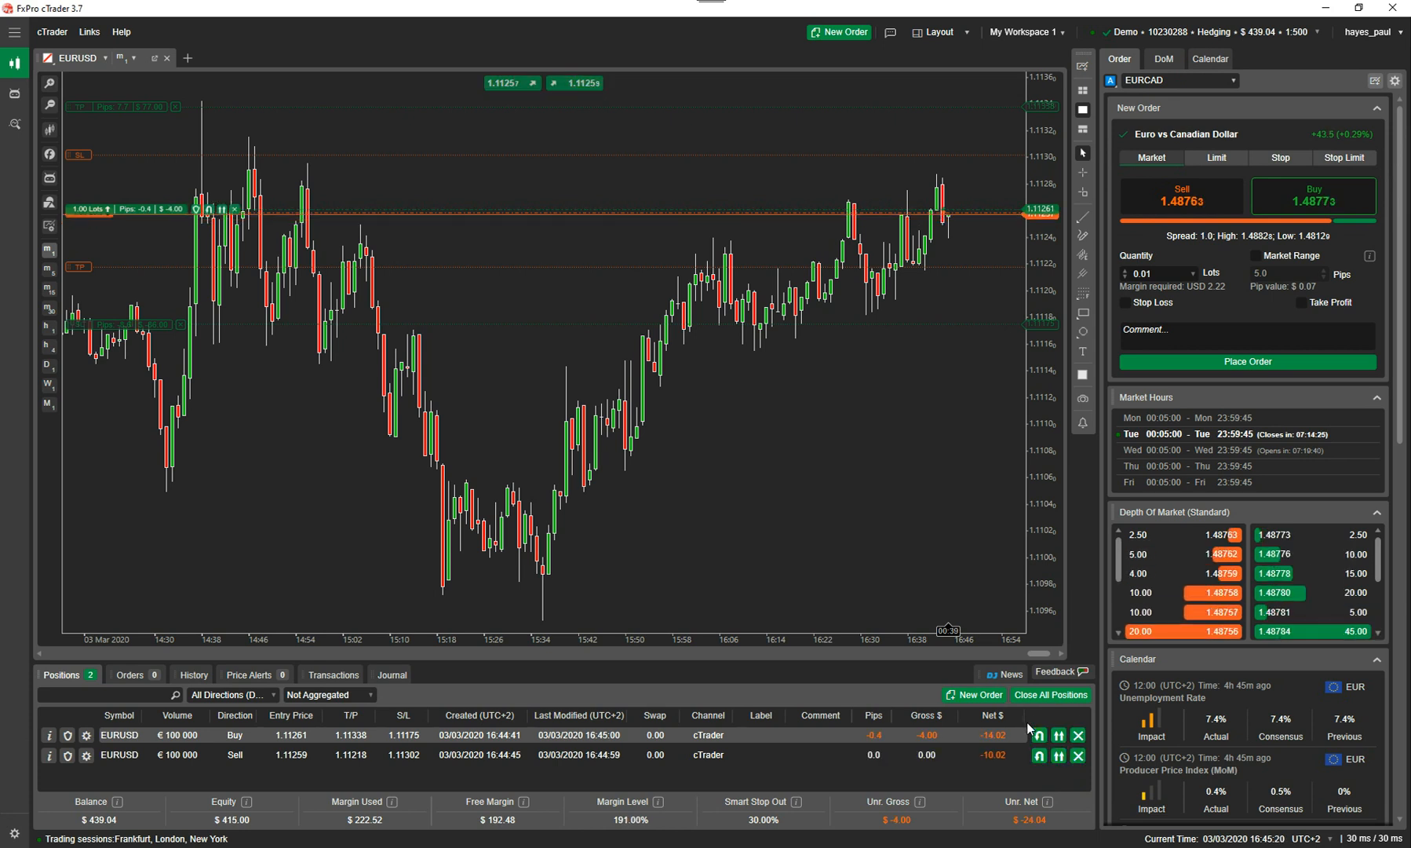
click(1050, 694)
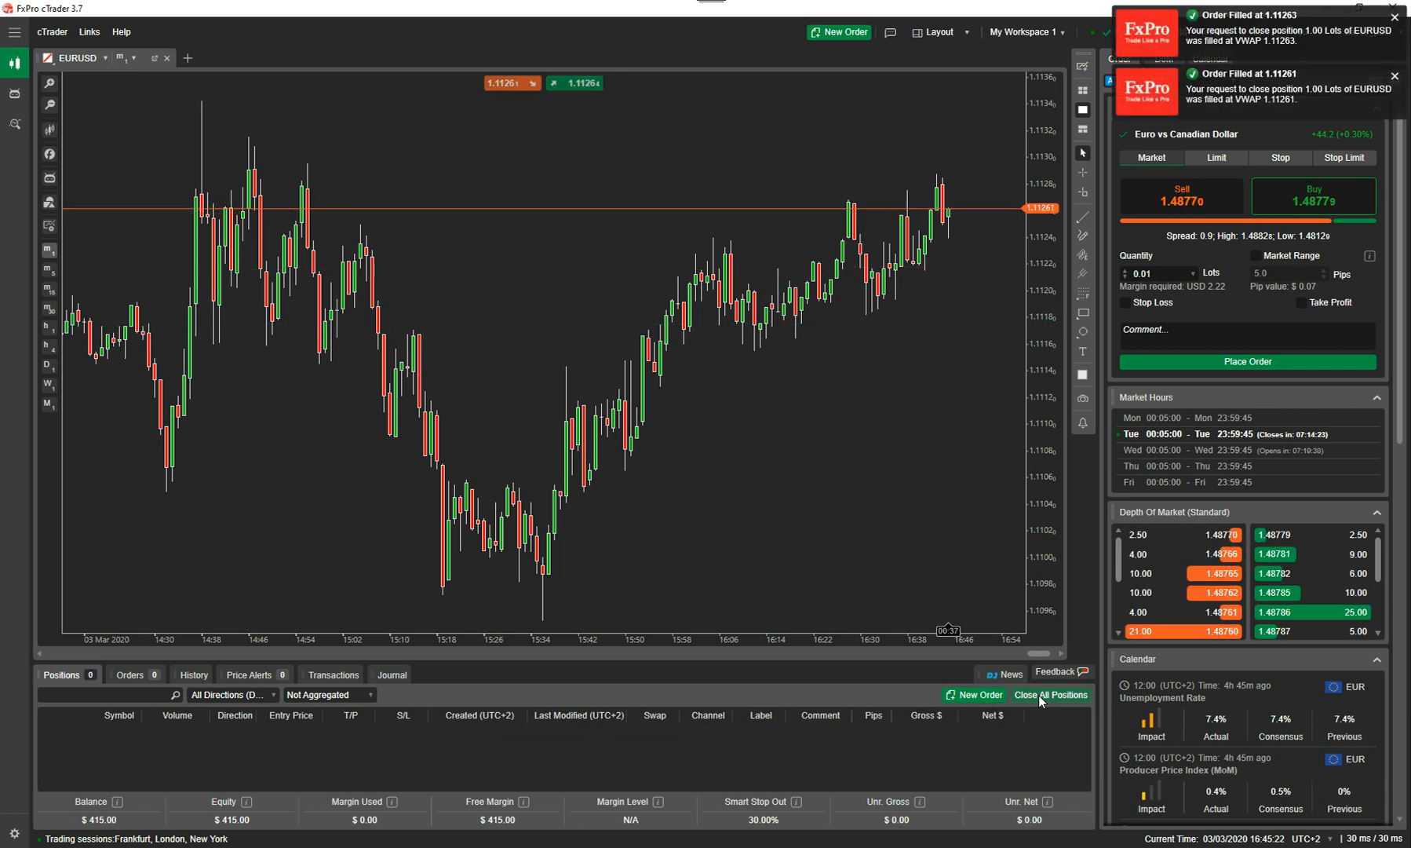